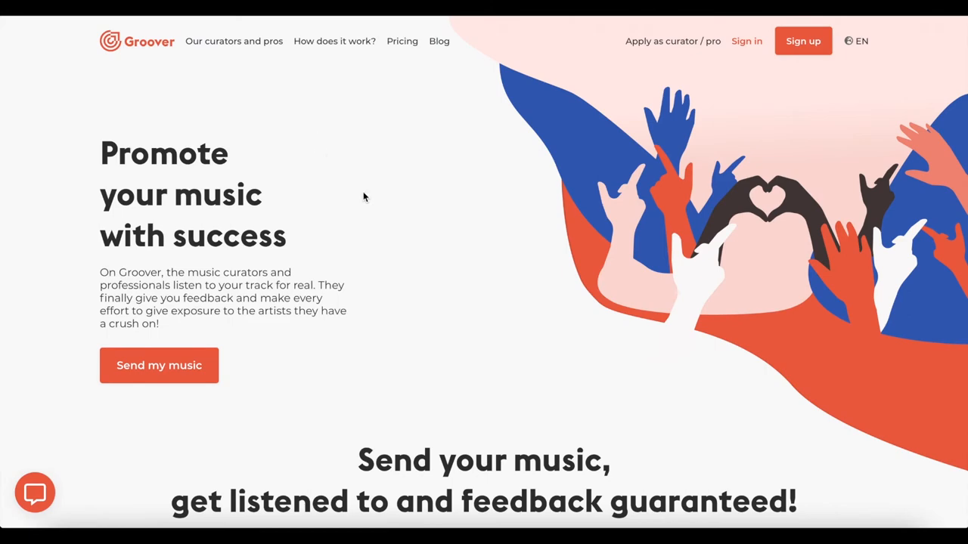
pyautogui.moveTo(605, 400)
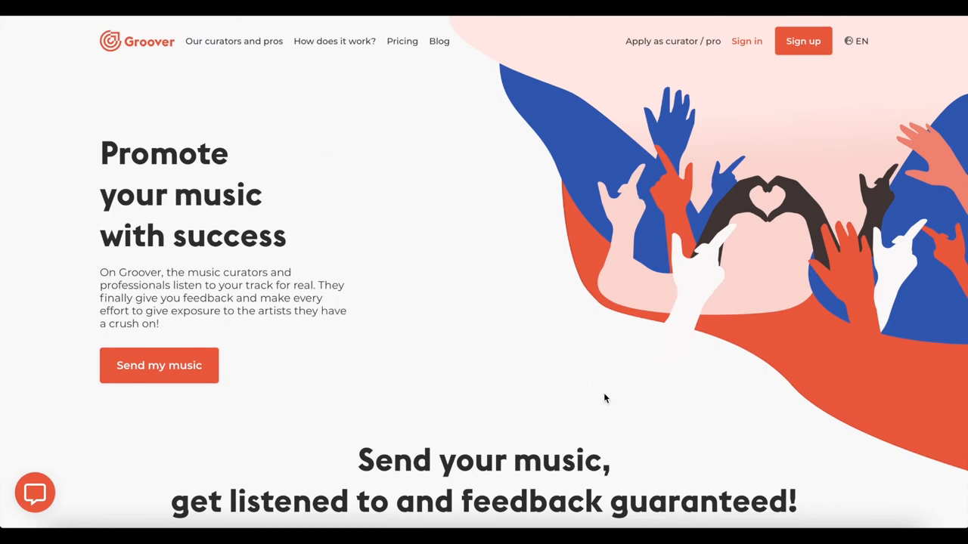
# - Browse the curator showcase through the Hip-hop / Rap, Electronic and R&B / Soul genres
pyautogui.scroll(-3)
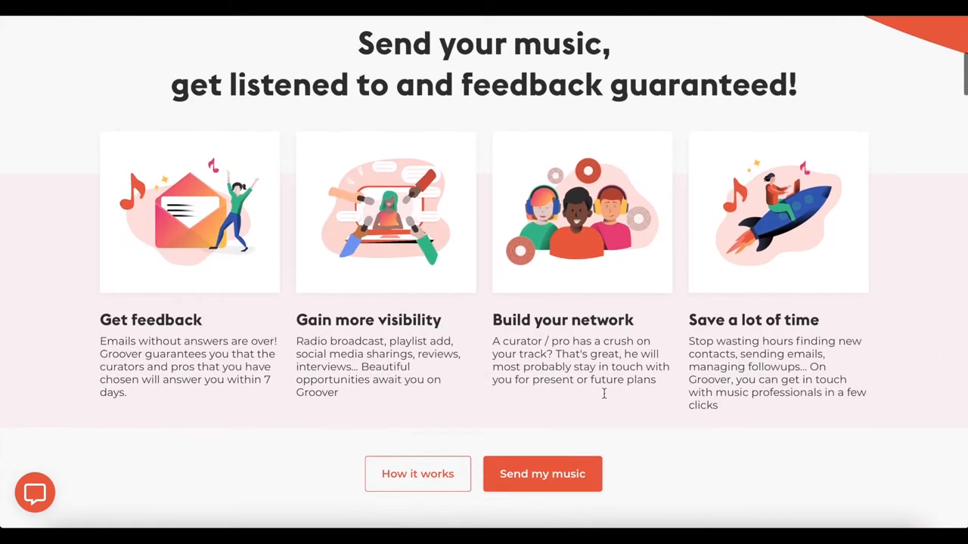
pyautogui.moveTo(381, 284)
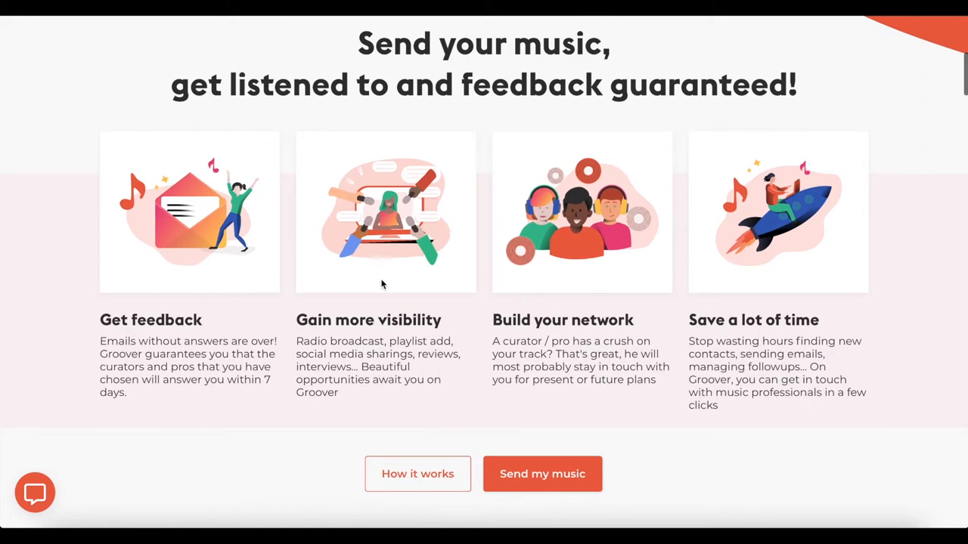
pyautogui.moveTo(764, 279)
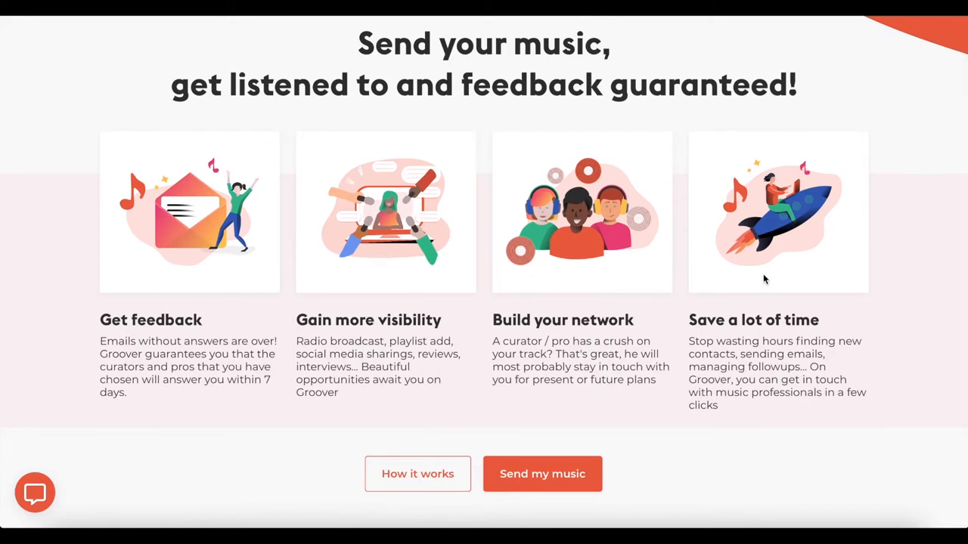
pyautogui.moveTo(702, 487)
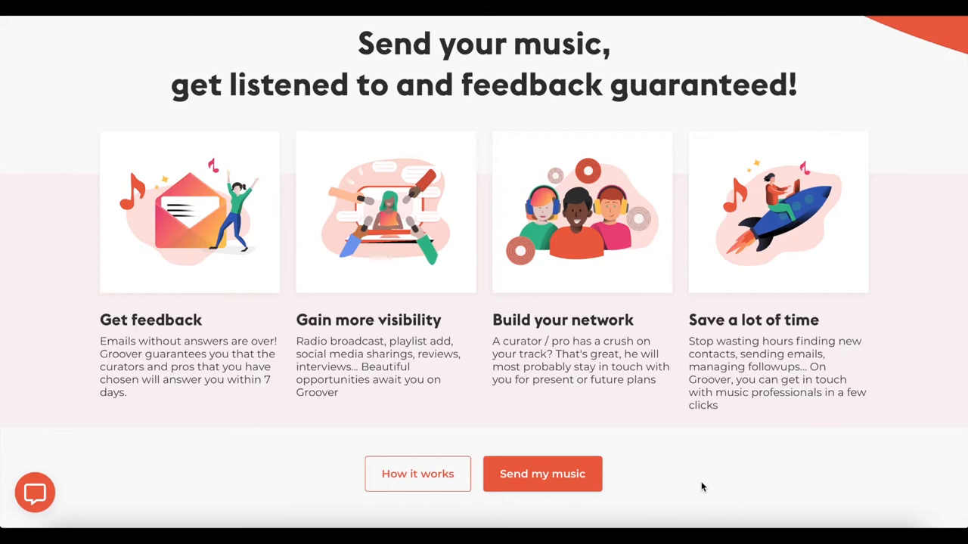
pyautogui.scroll(-3)
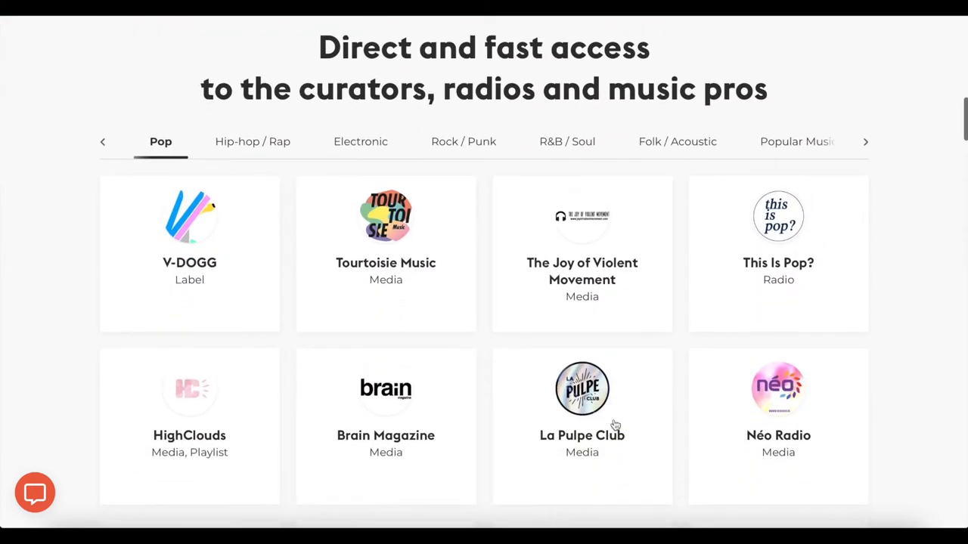
pyautogui.click(252, 142)
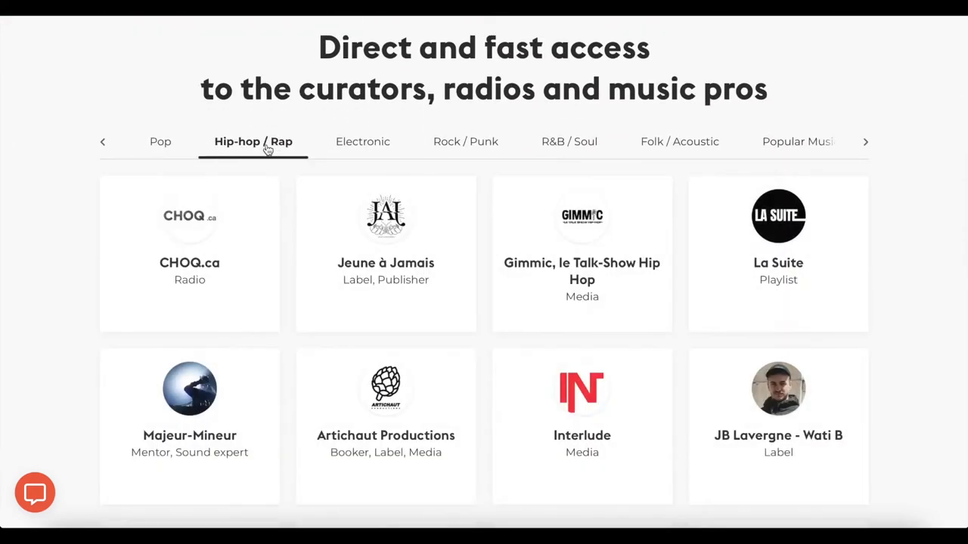
pyautogui.click(362, 142)
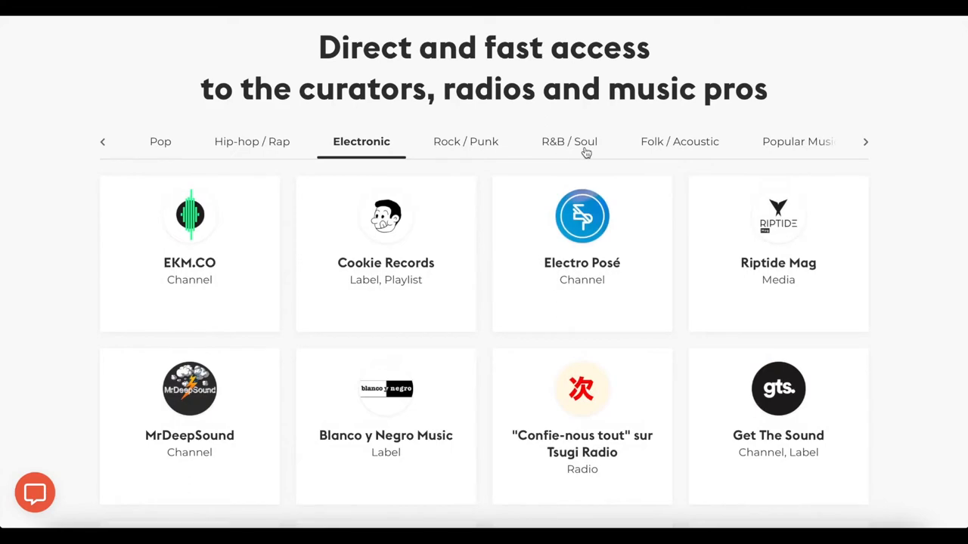
pyautogui.click(569, 143)
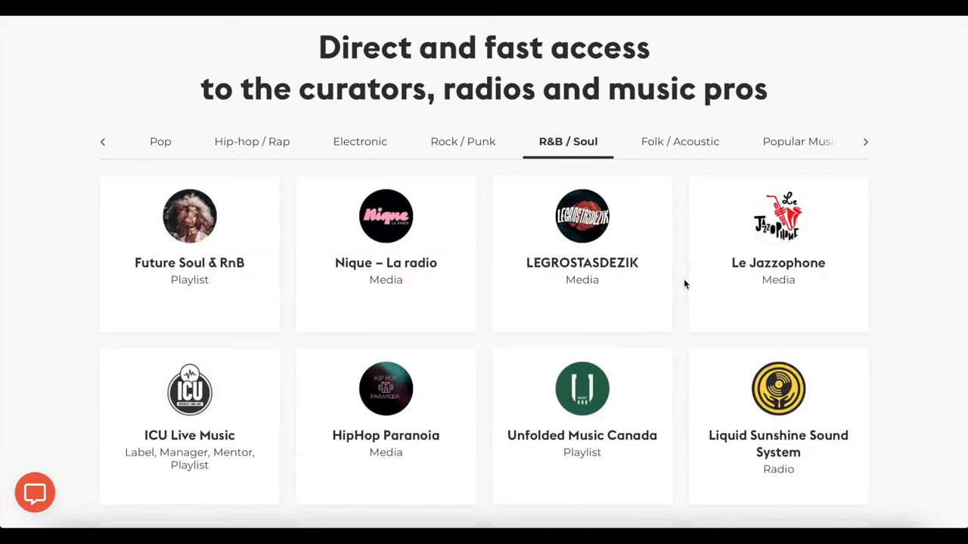
pyautogui.scroll(-3)
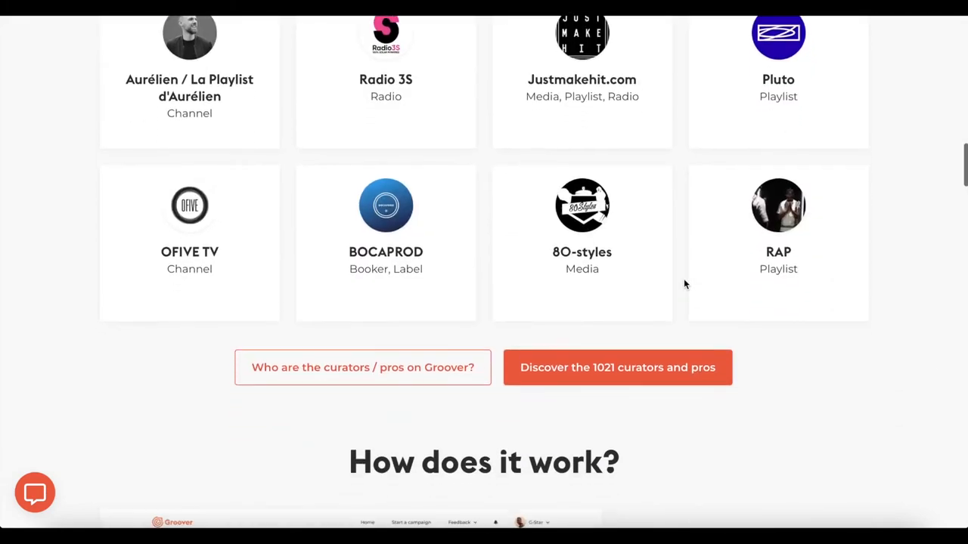
# - Sign up with e-mail as New Bleach, accepting the terms to create the account
pyautogui.click(617, 367)
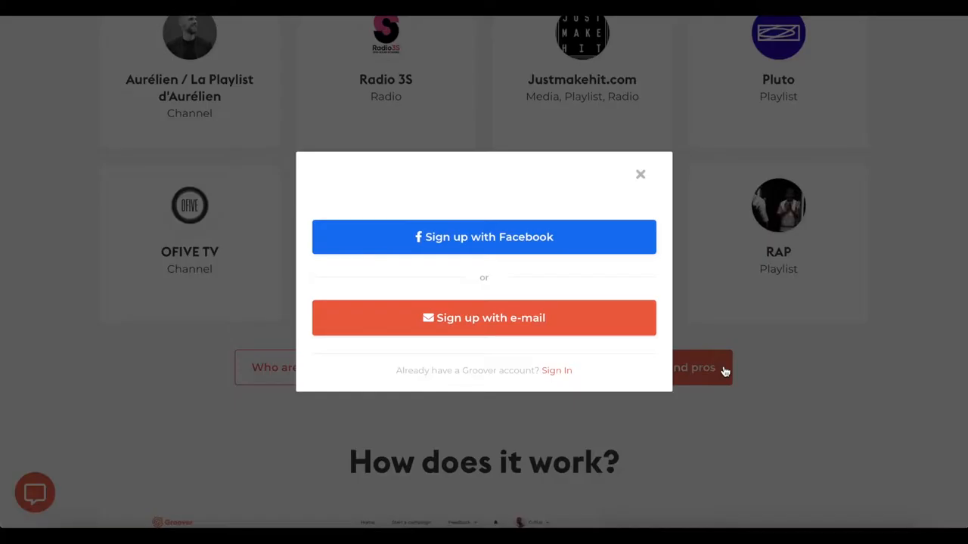
pyautogui.click(484, 317)
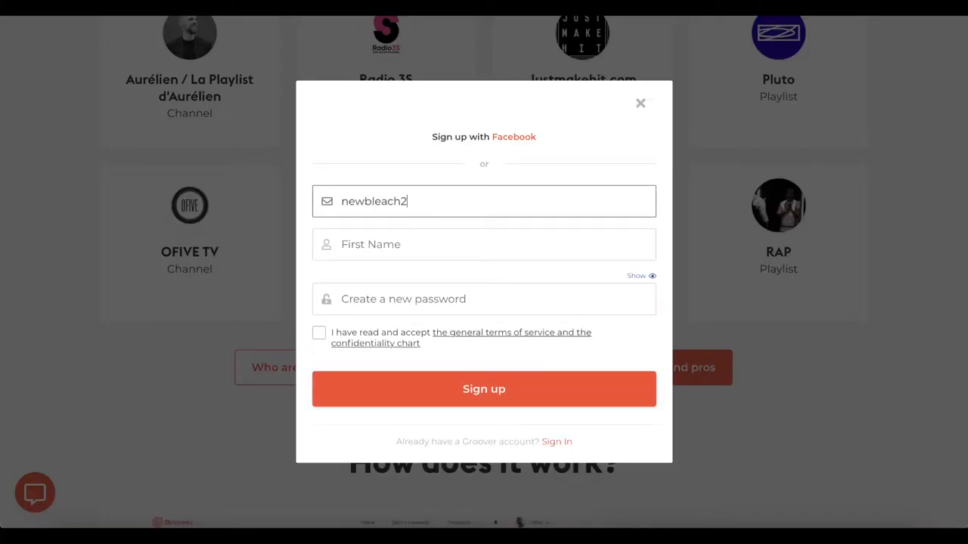
pyautogui.write('New b')
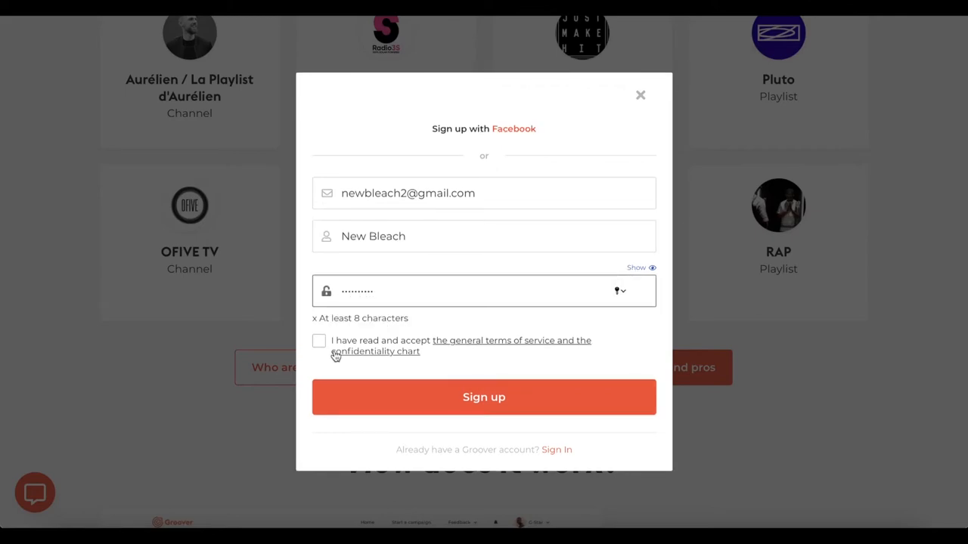
pyautogui.click(484, 397)
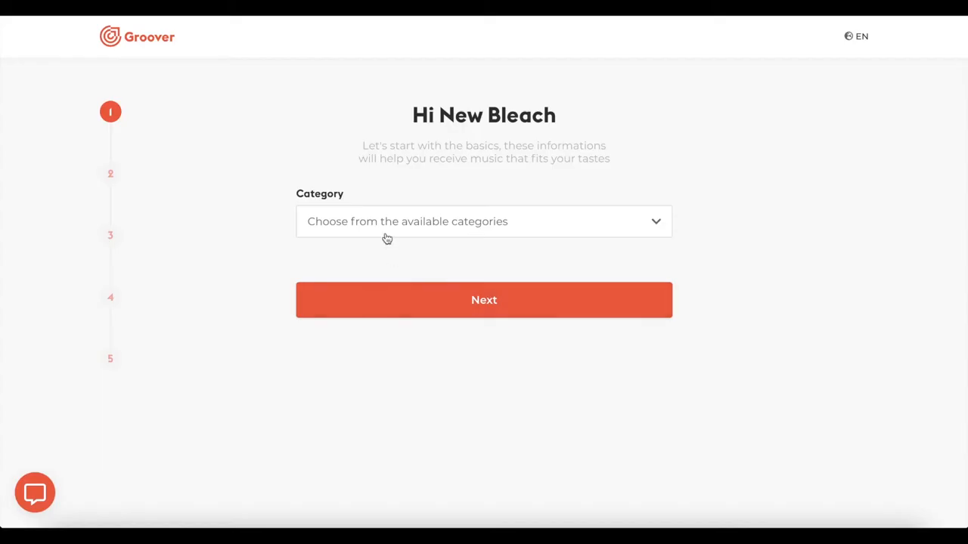
# - Confirm the artist category and country and choose Indie pop and Electropop as genres
pyautogui.click(484, 299)
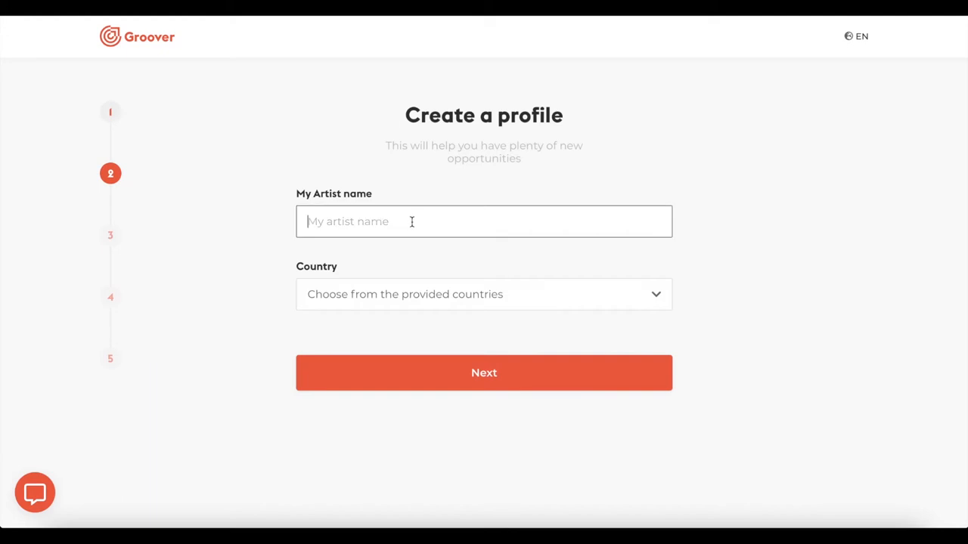
pyautogui.click(483, 294)
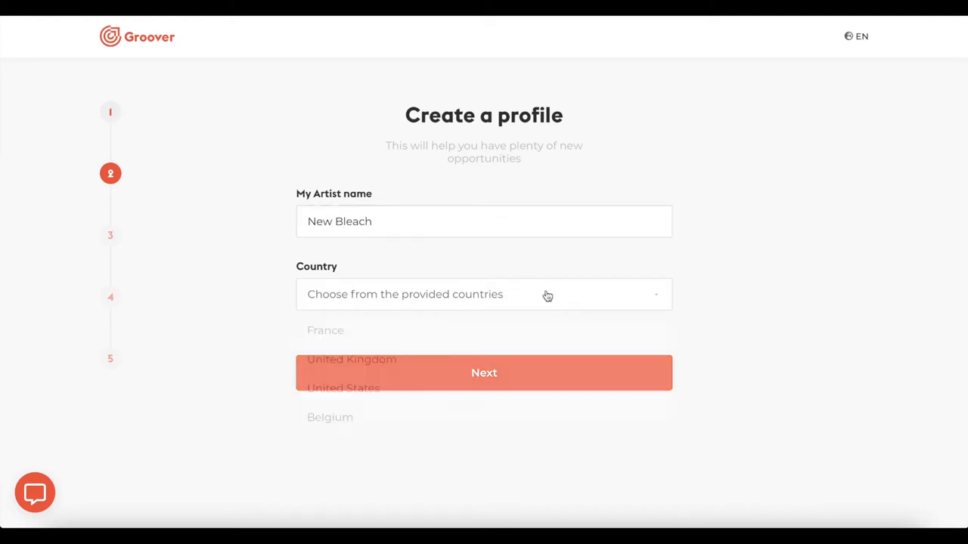
pyautogui.scroll(-3)
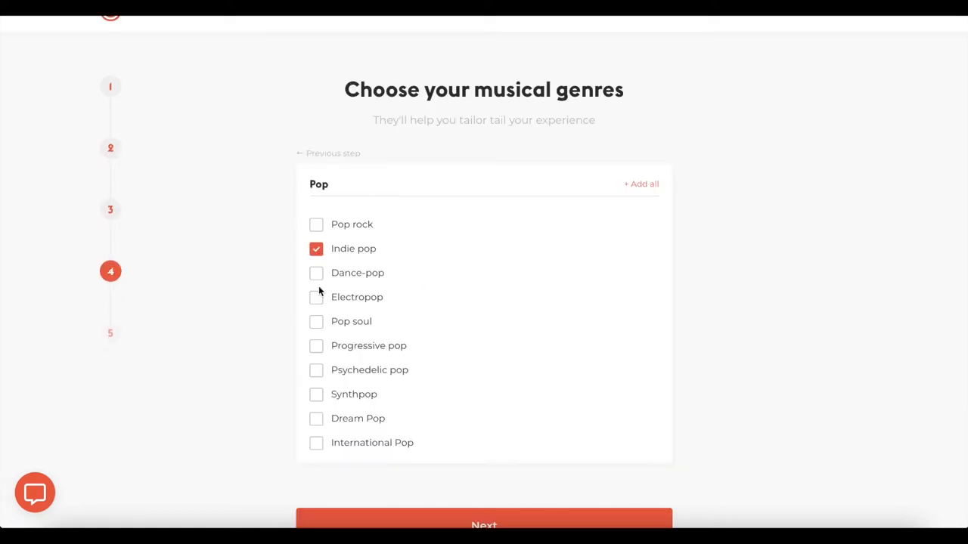
pyautogui.click(316, 296)
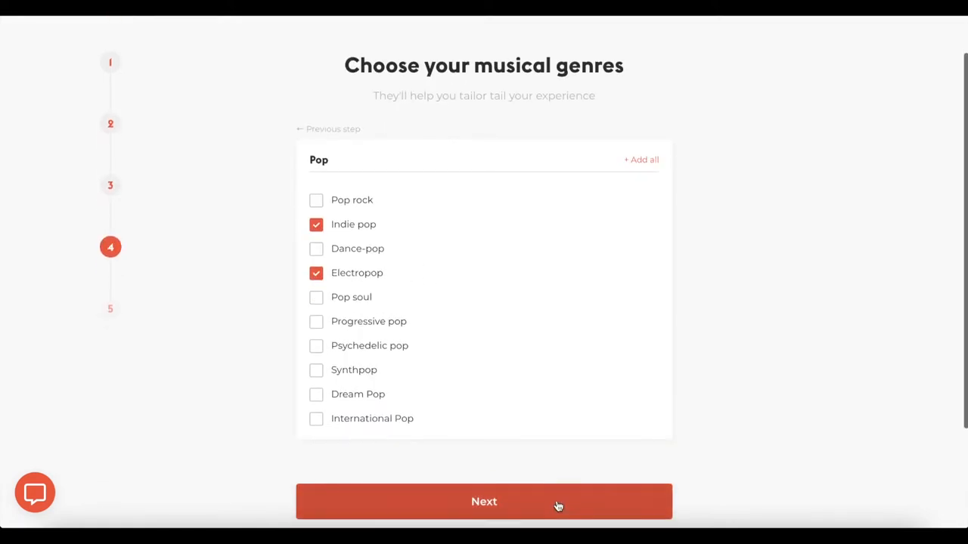
pyautogui.click(484, 502)
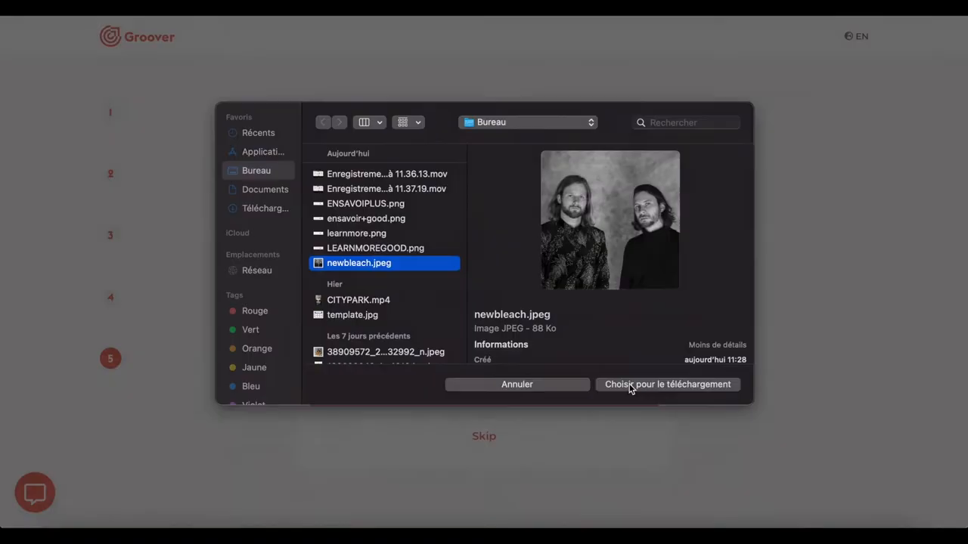
# - Upload newbleach.jpeg and set the cropped band photo as the profile picture
pyautogui.click(667, 384)
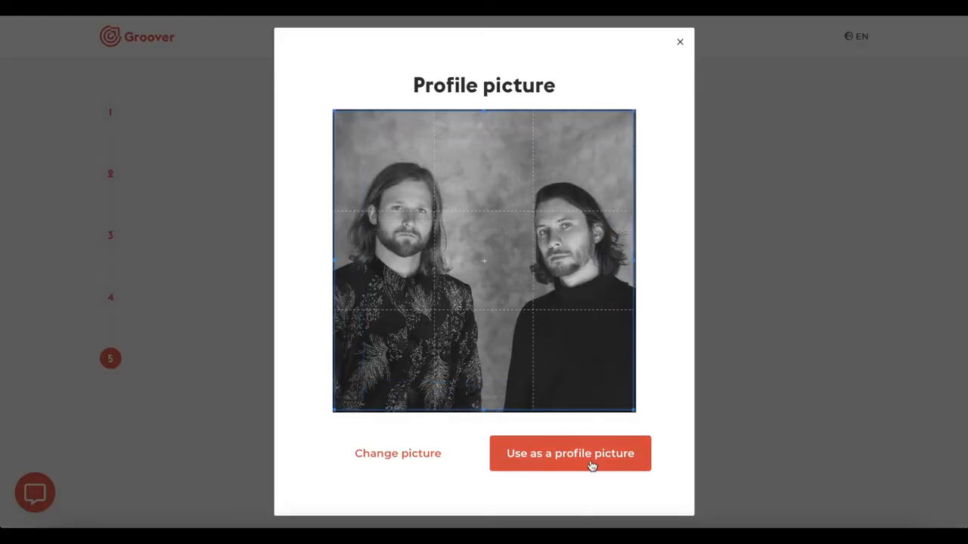
pyautogui.click(569, 454)
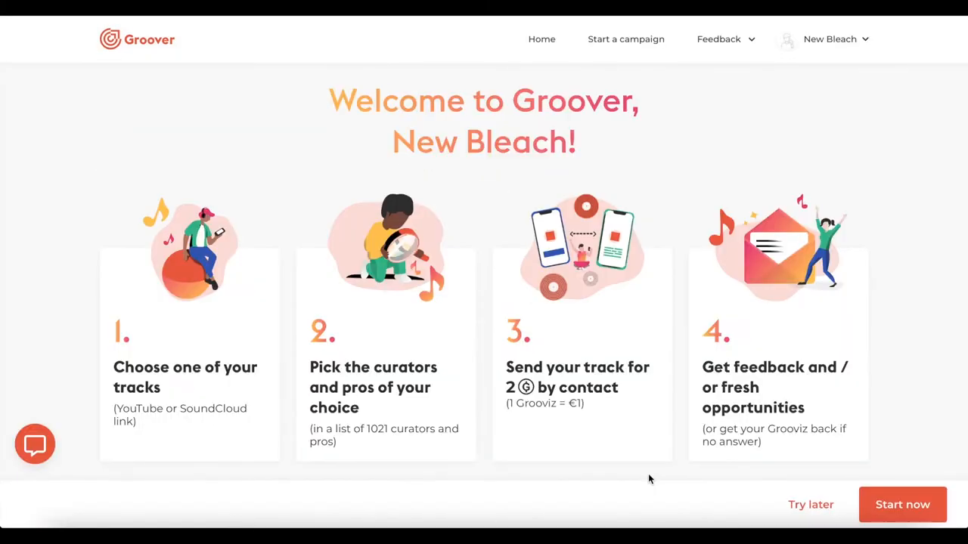
pyautogui.moveTo(401, 345)
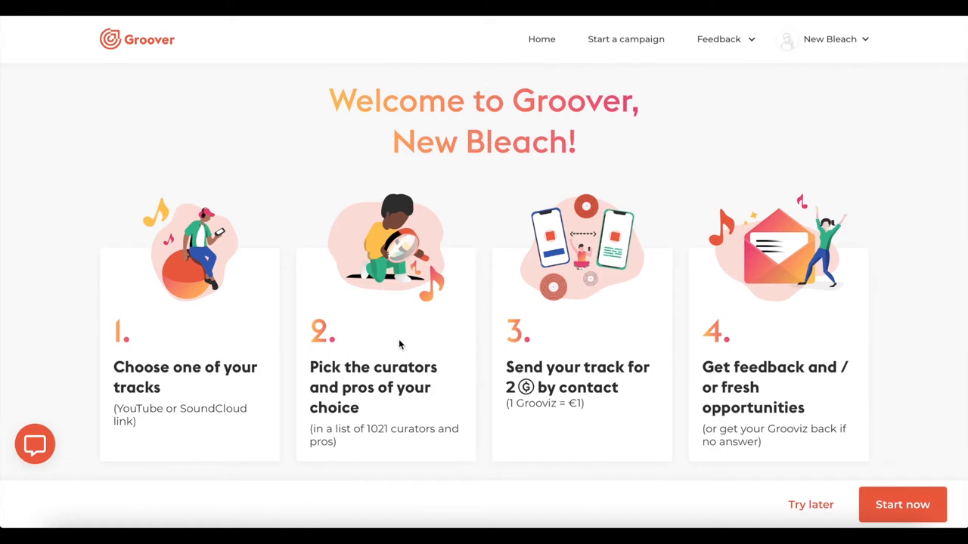
pyautogui.moveTo(924, 420)
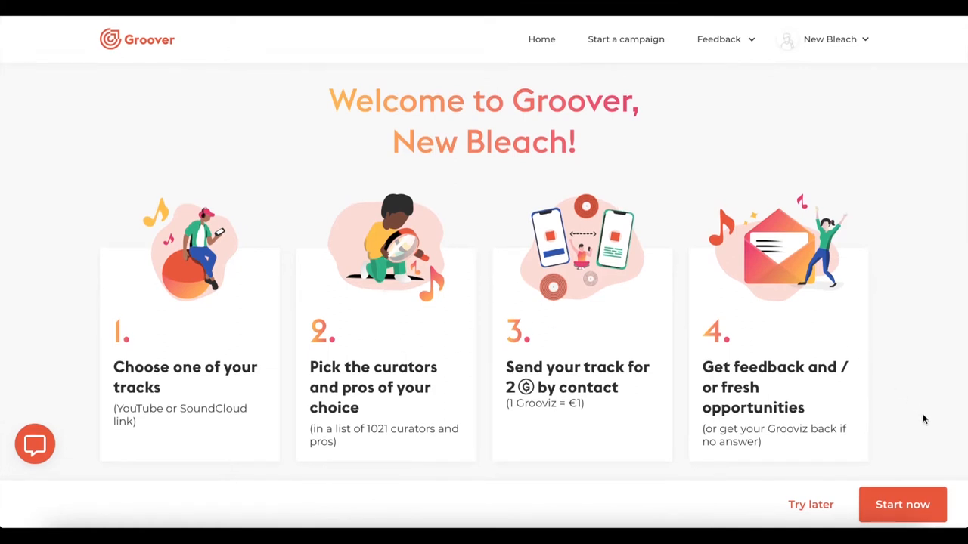
# - Start the first campaign with track title Awake, release date 03/12/2020 and a YouTube link
pyautogui.click(901, 505)
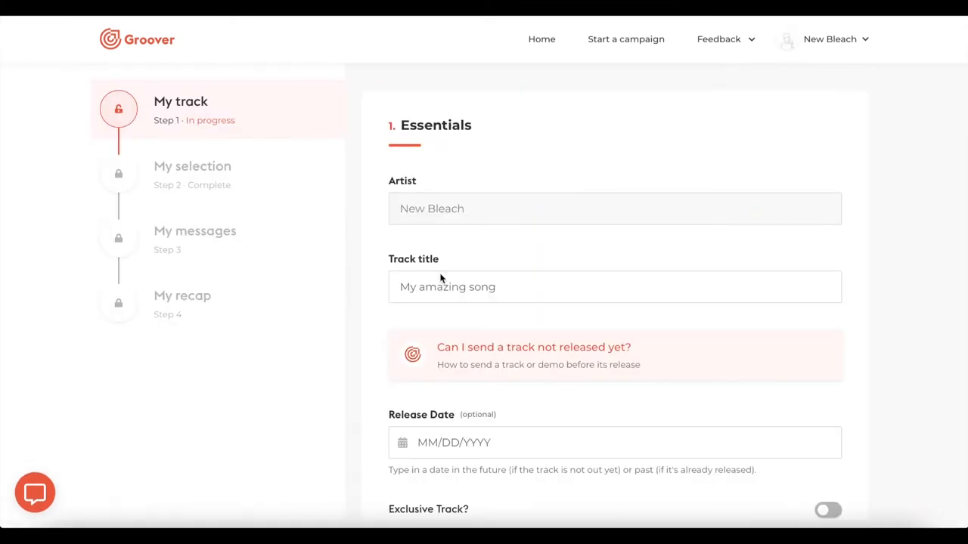
pyautogui.write('Awake')
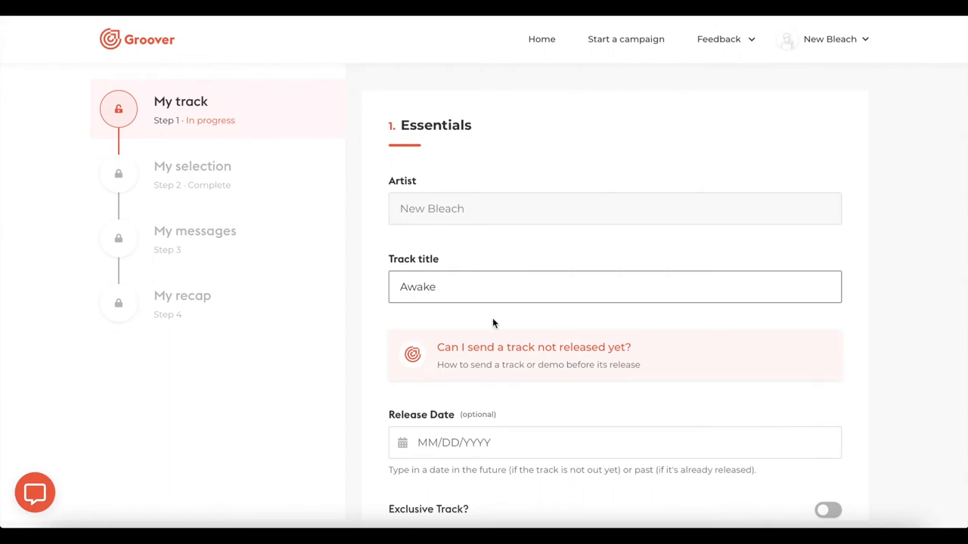
pyautogui.write('03/12/2020')
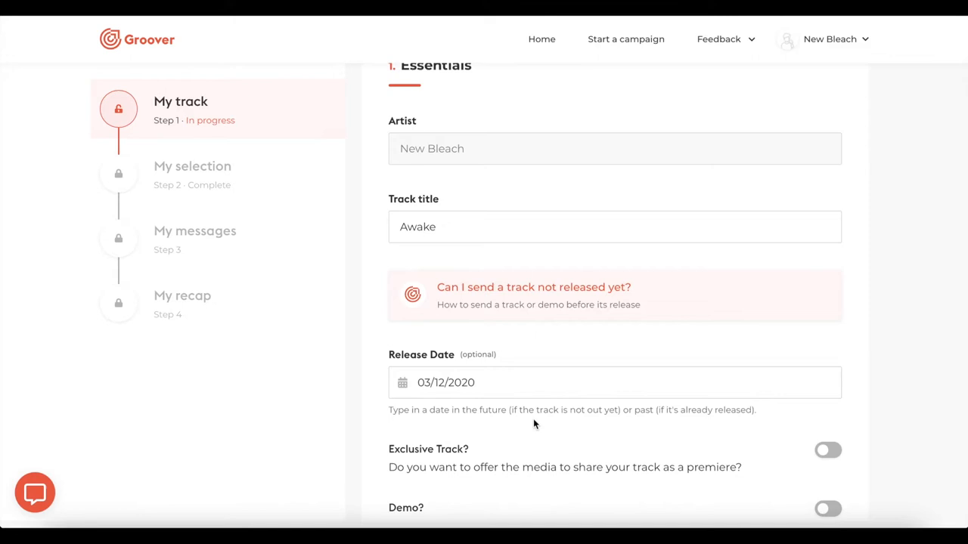
pyautogui.scroll(-3)
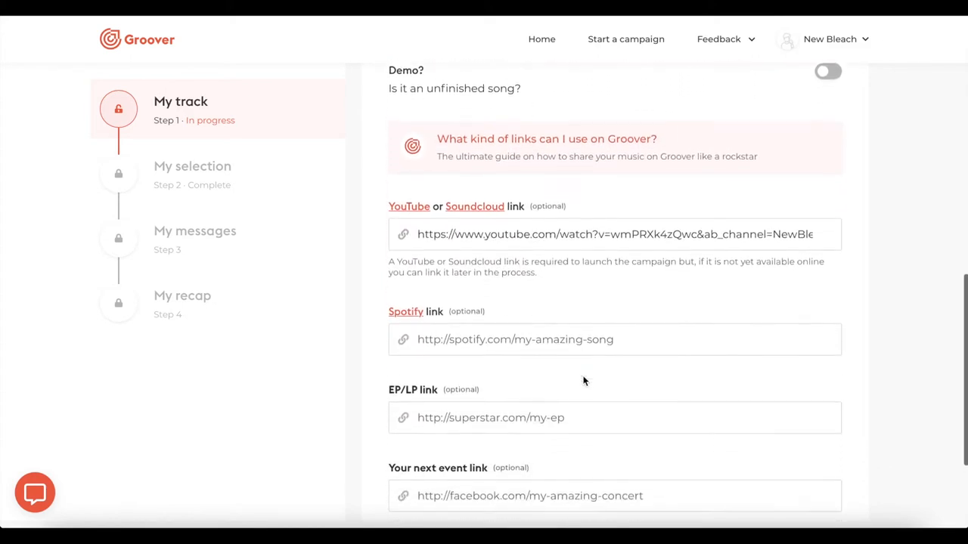
pyautogui.scroll(-3)
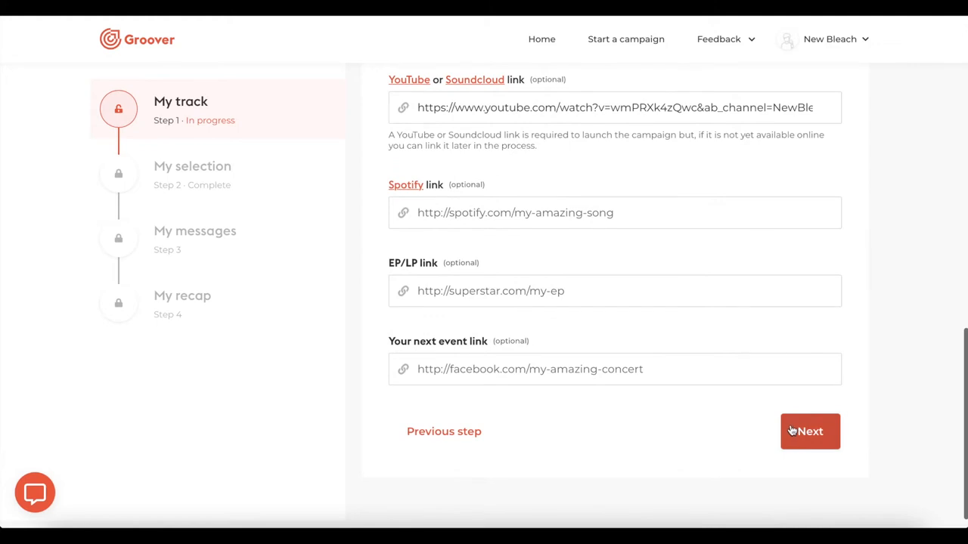
# - Advance to the selection step and choose Get Visibility and Media Coverage as the goal
pyautogui.click(810, 431)
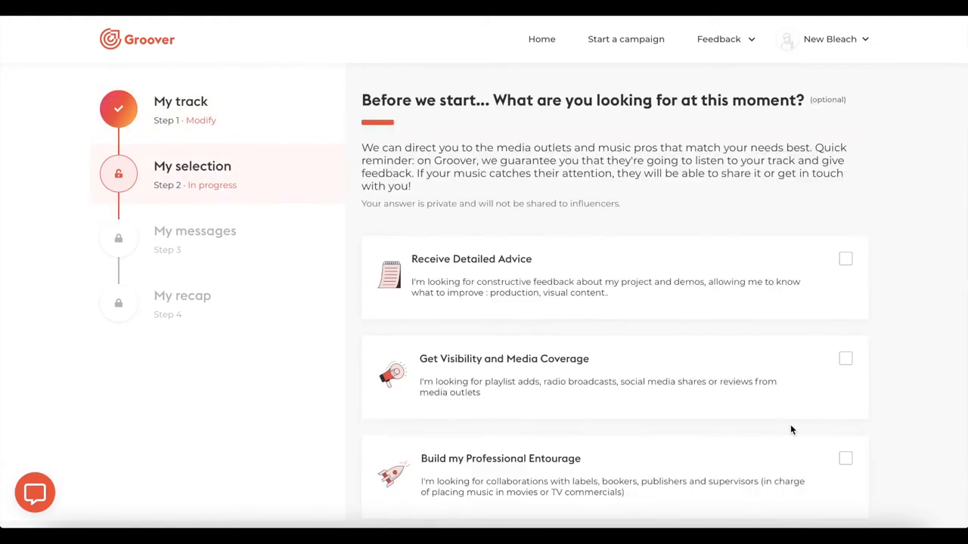
pyautogui.scroll(-3)
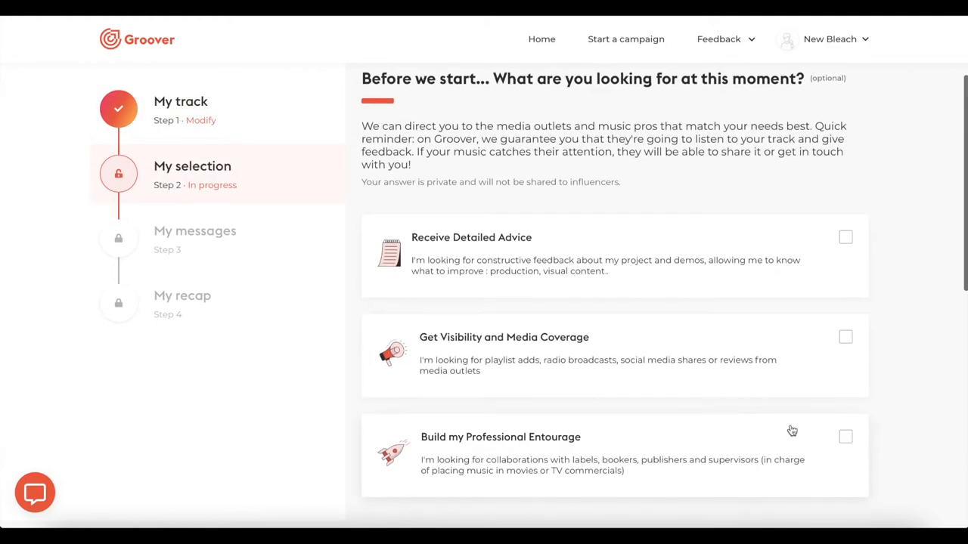
pyautogui.moveTo(569, 245)
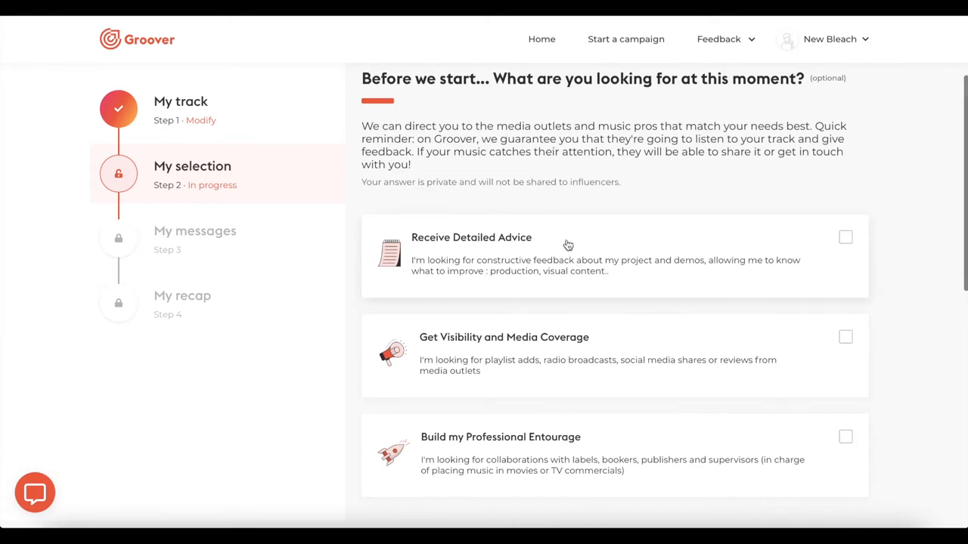
pyautogui.moveTo(647, 357)
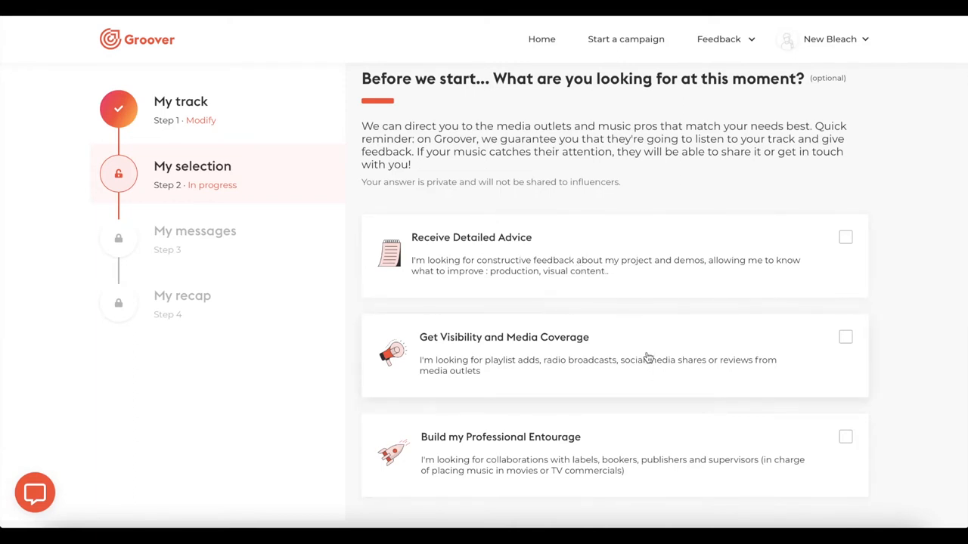
pyautogui.scroll(-3)
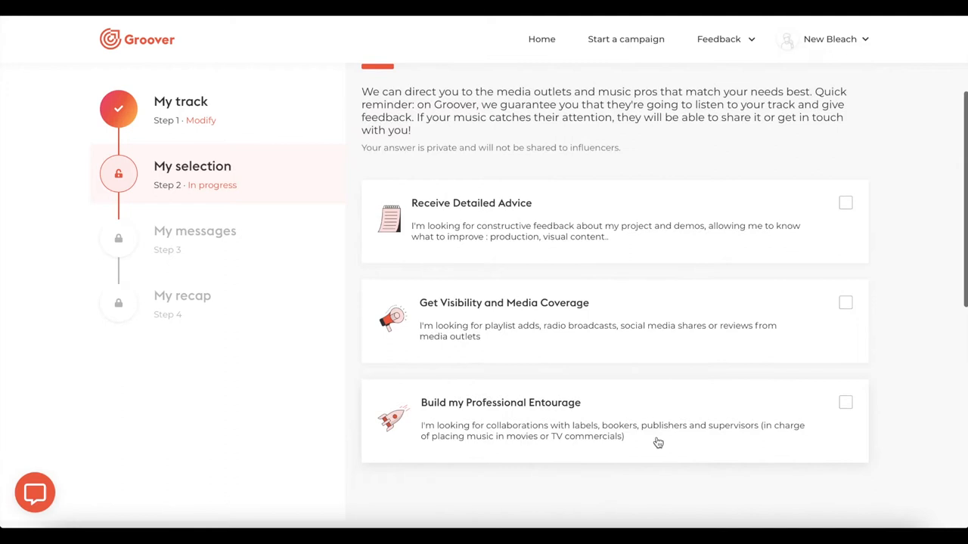
pyautogui.scroll(-3)
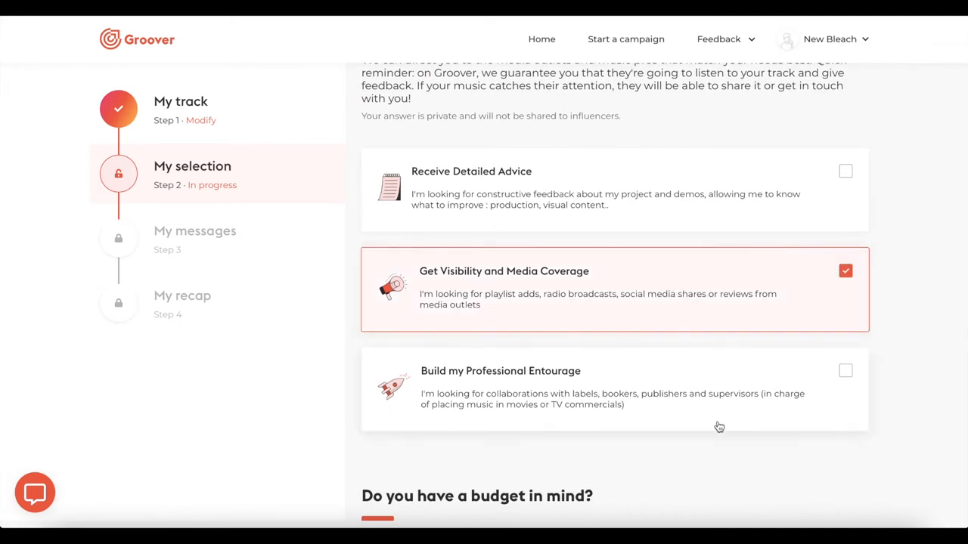
# - Set the budget slider to 100–300€ and start the curator selection with 226 recommendations
pyautogui.scroll(-3)
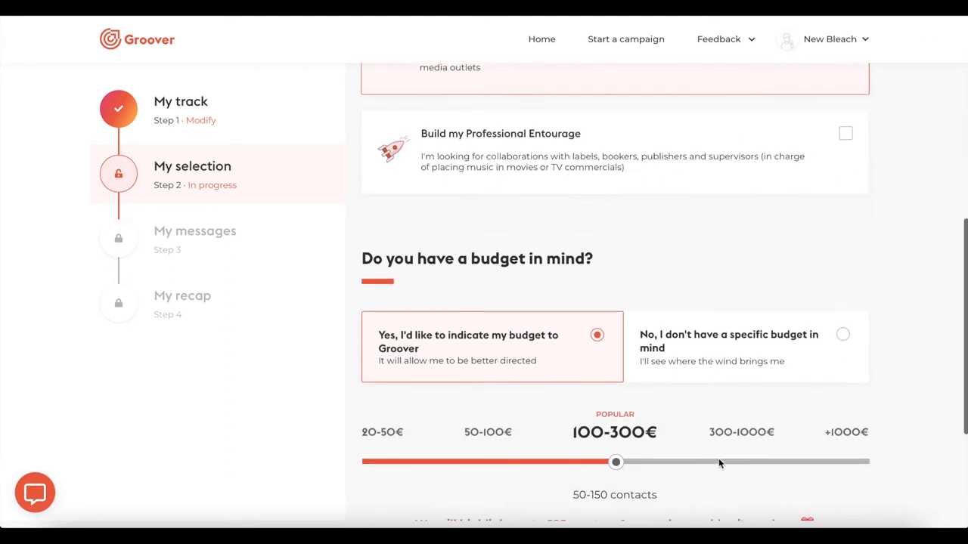
pyautogui.scroll(-3)
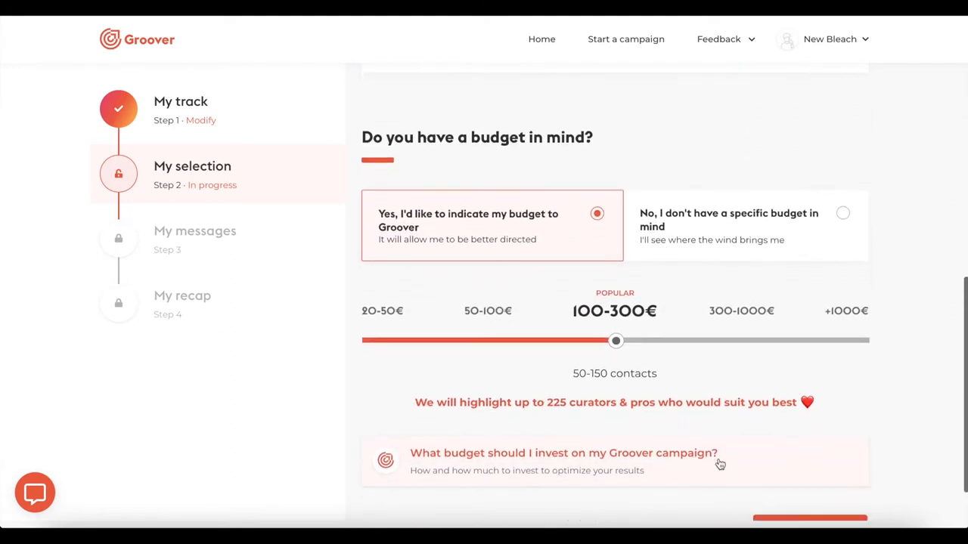
pyautogui.moveTo(616, 340); pyautogui.dragTo(741, 340)
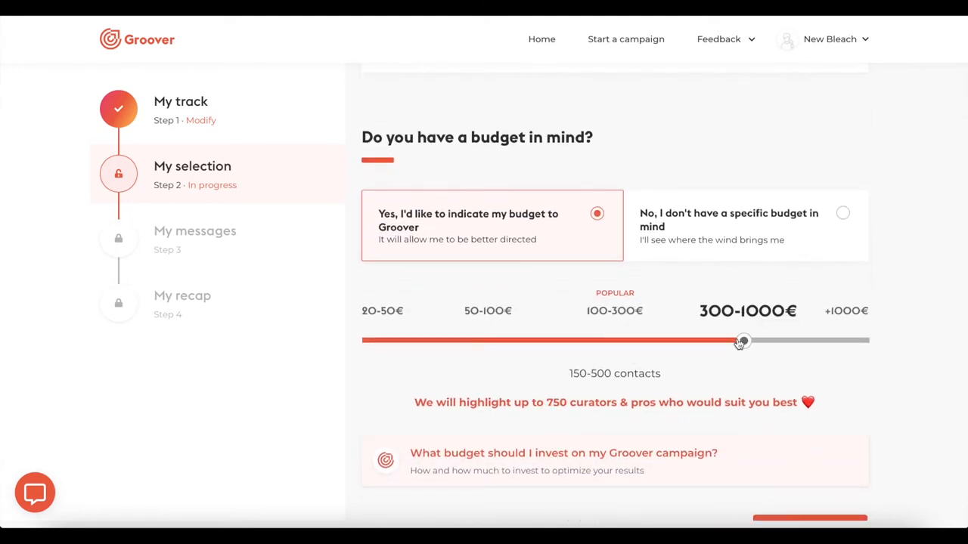
pyautogui.moveTo(742, 340); pyautogui.dragTo(616, 340)
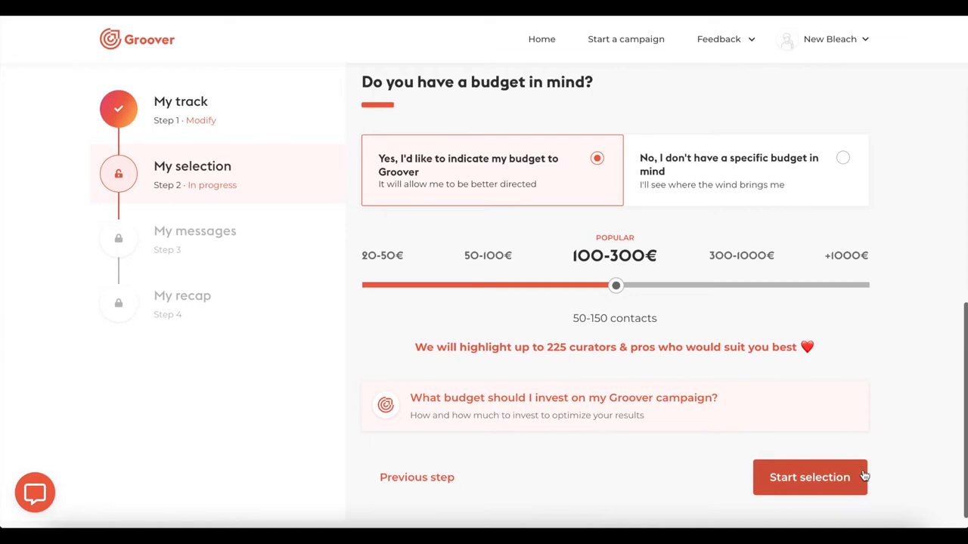
pyautogui.click(809, 478)
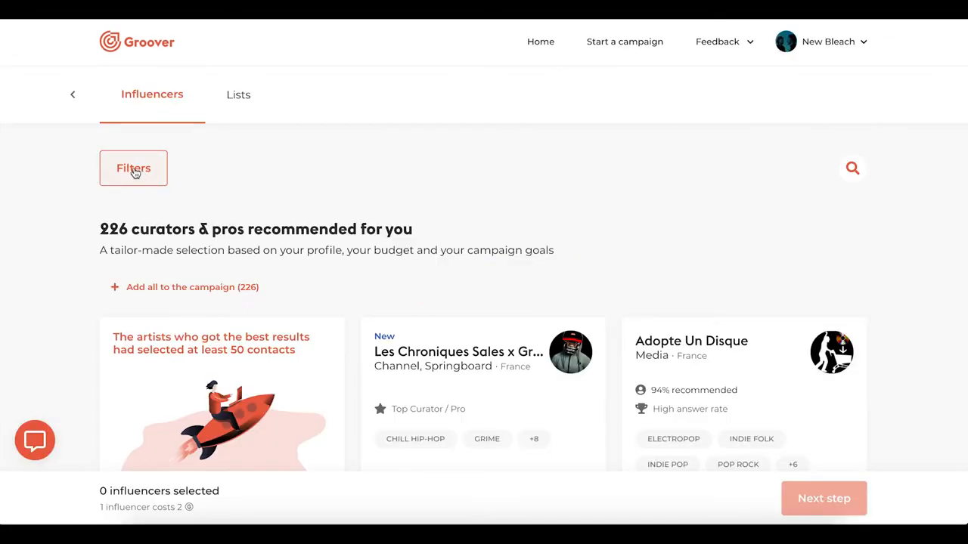
# - Apply six filters including France, Germany and Belgium, narrowing the list to 89 curators
pyautogui.click(133, 168)
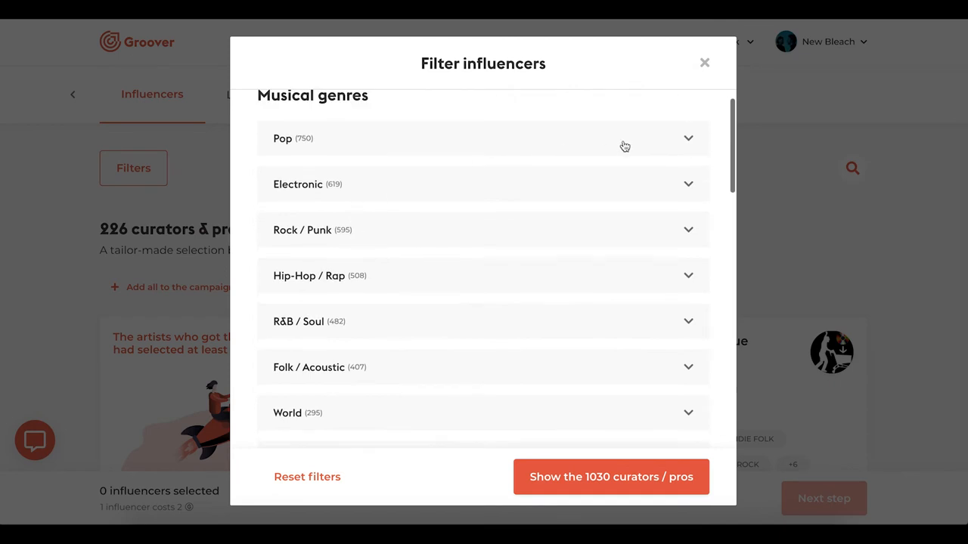
pyautogui.click(484, 139)
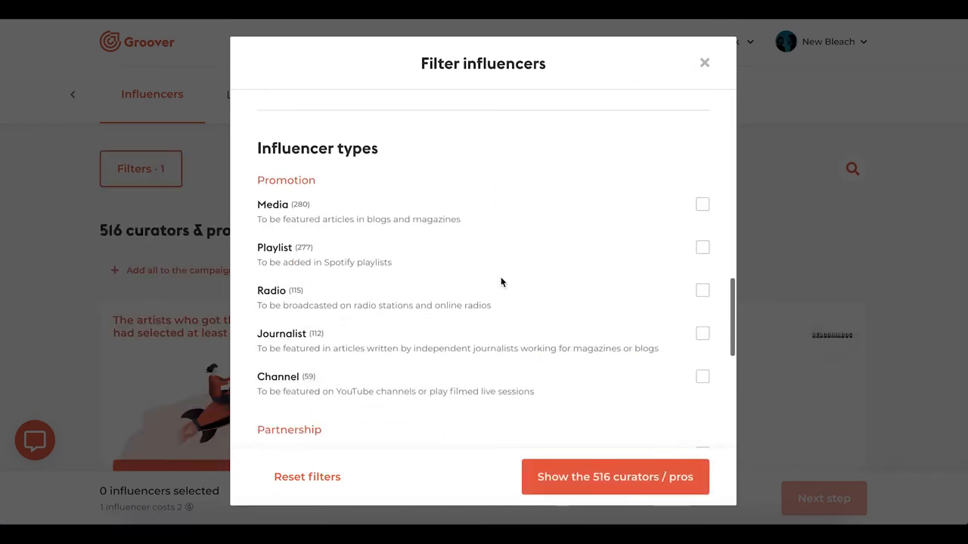
pyautogui.click(702, 204)
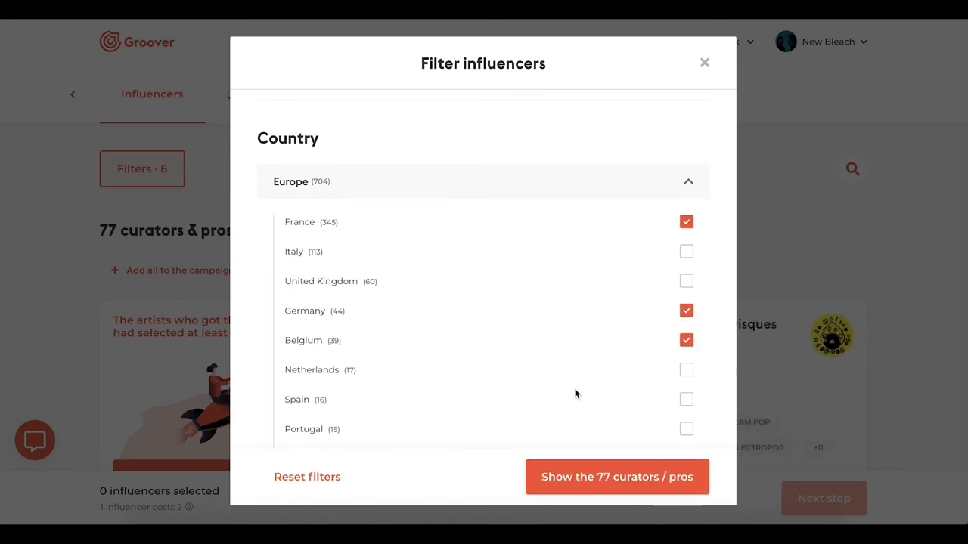
pyautogui.click(617, 477)
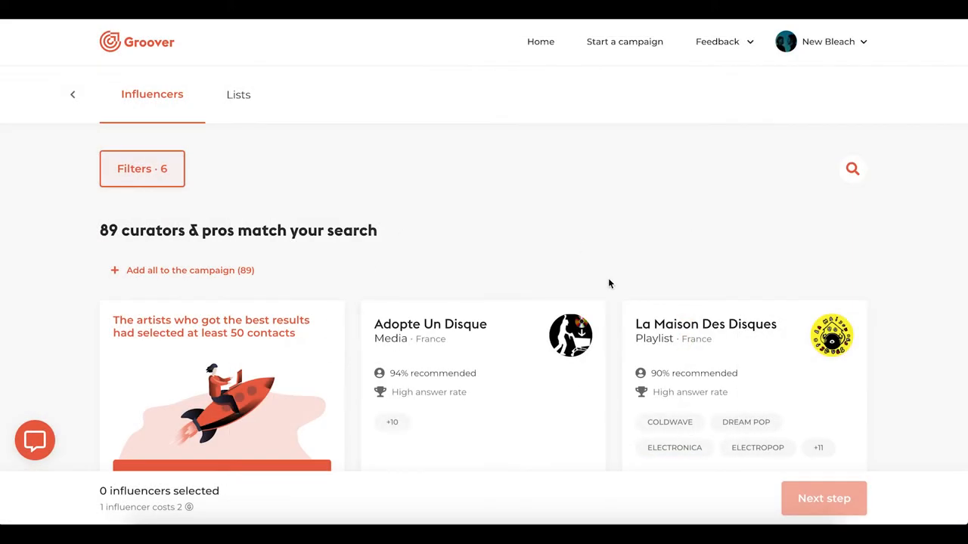
# - Read The Daily Dose's bio and preferences and add it to the campaign
pyautogui.scroll(-3)
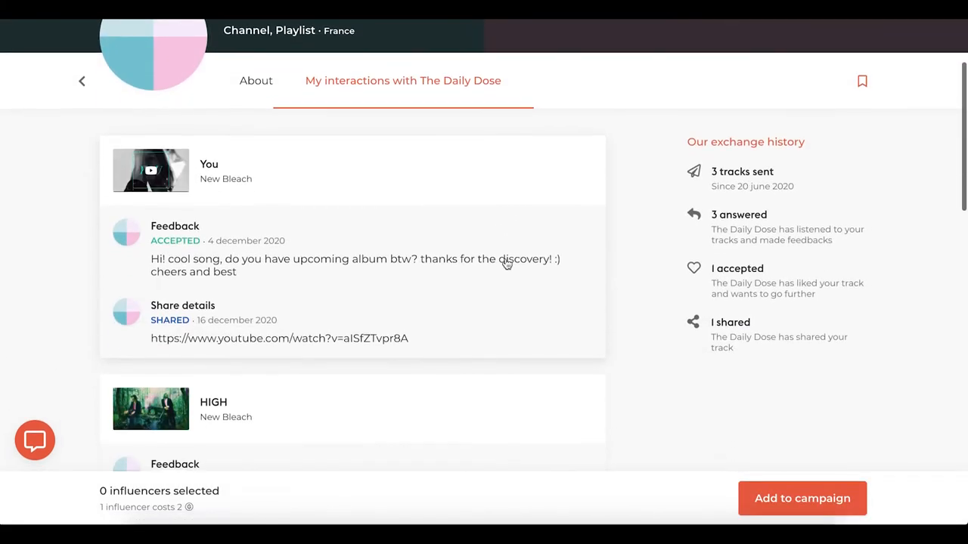
pyautogui.click(256, 80)
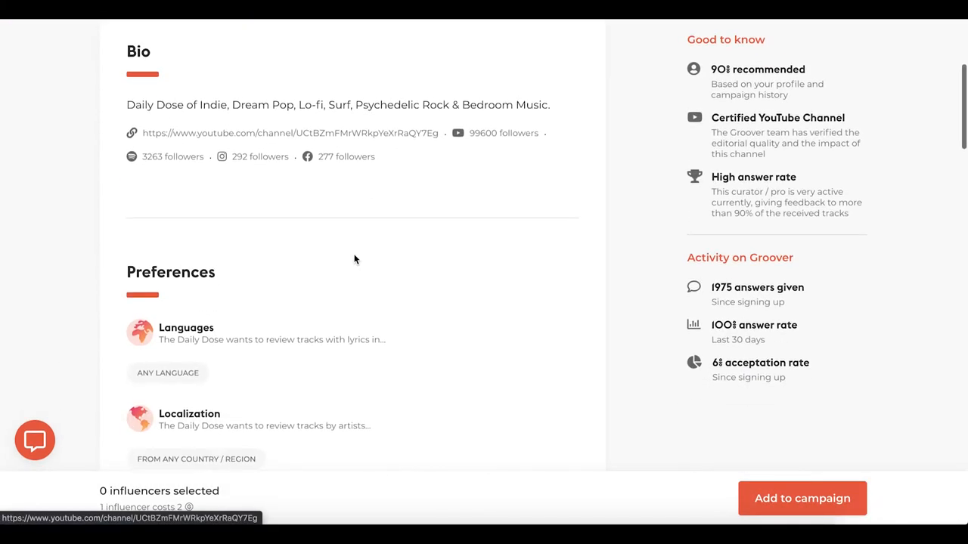
pyautogui.scroll(-3)
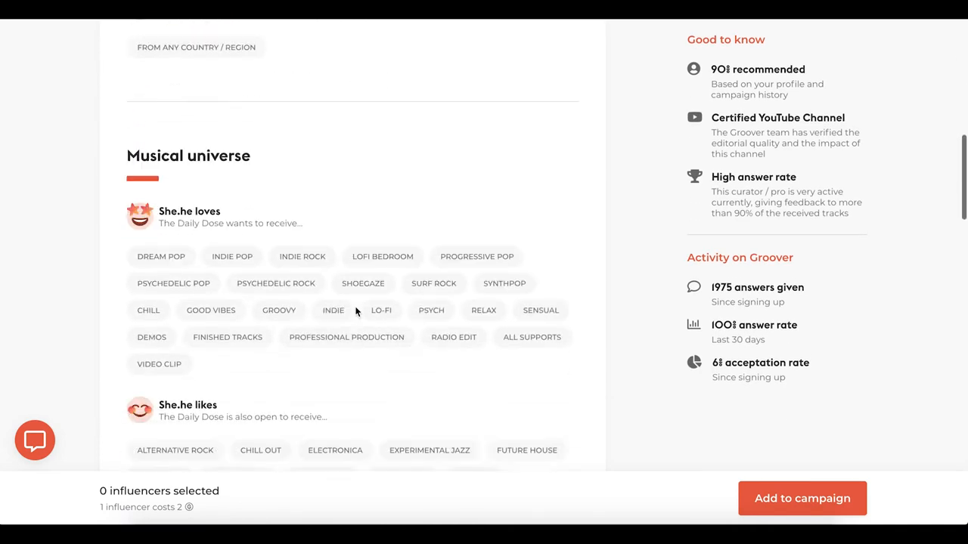
pyautogui.scroll(-3)
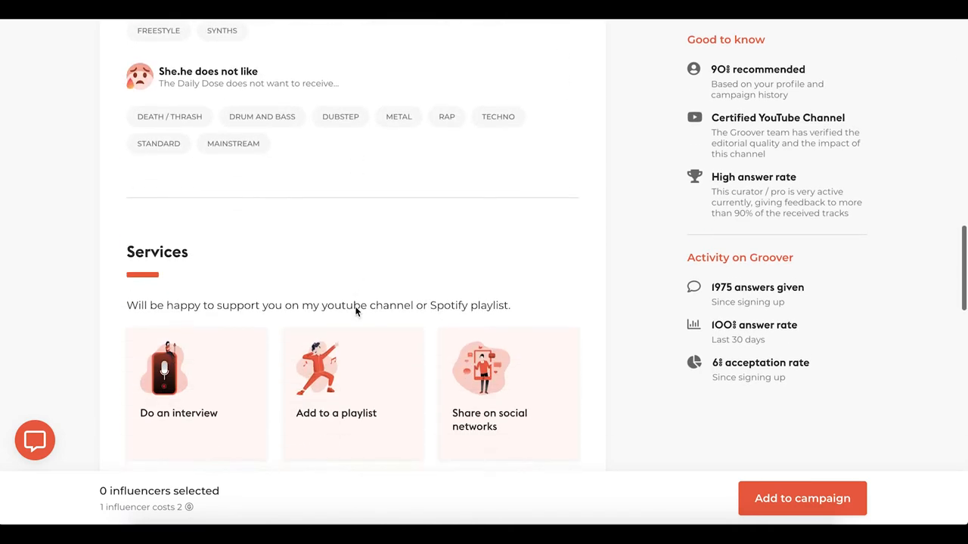
pyautogui.click(801, 499)
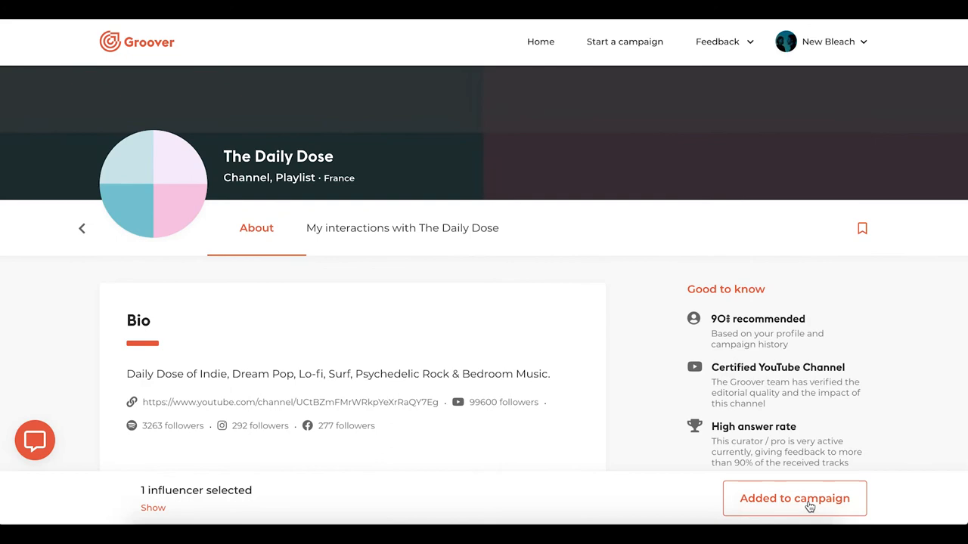
pyautogui.click(81, 228)
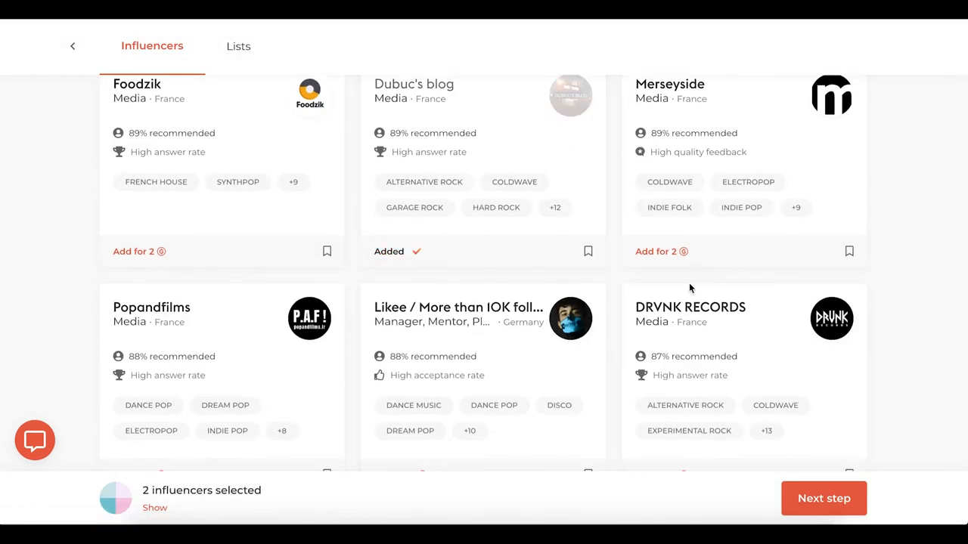
# - Add more curators to reach seven influencers, review My selection and confirm it
pyautogui.click(654, 251)
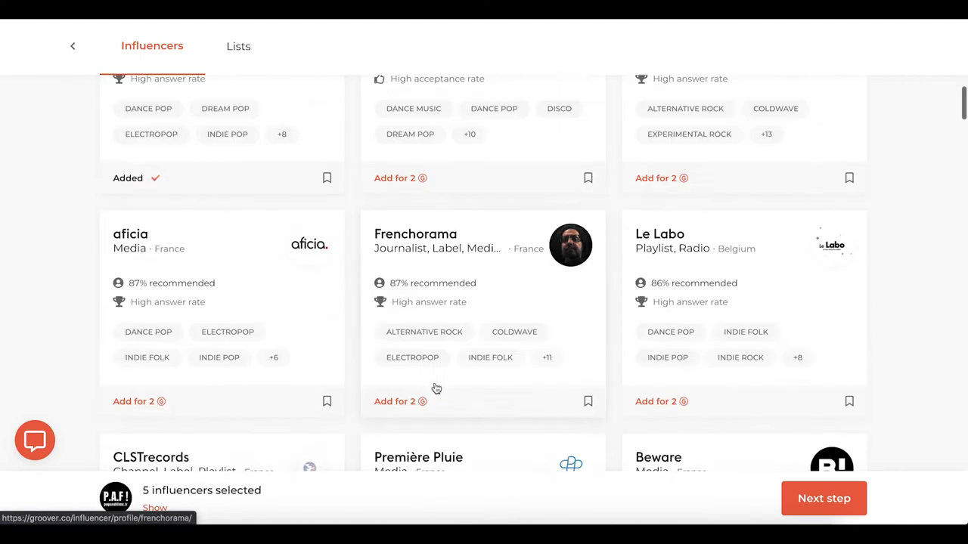
pyautogui.click(394, 402)
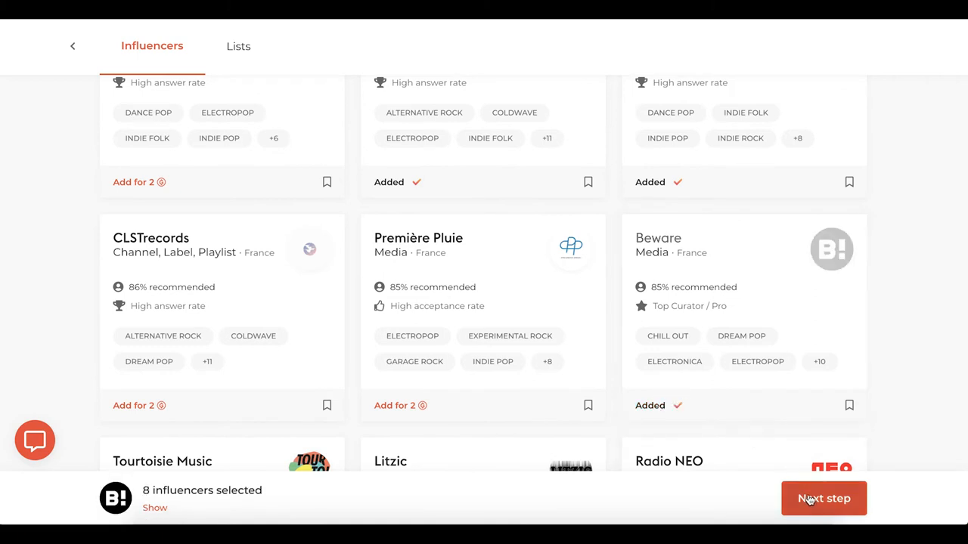
pyautogui.click(823, 499)
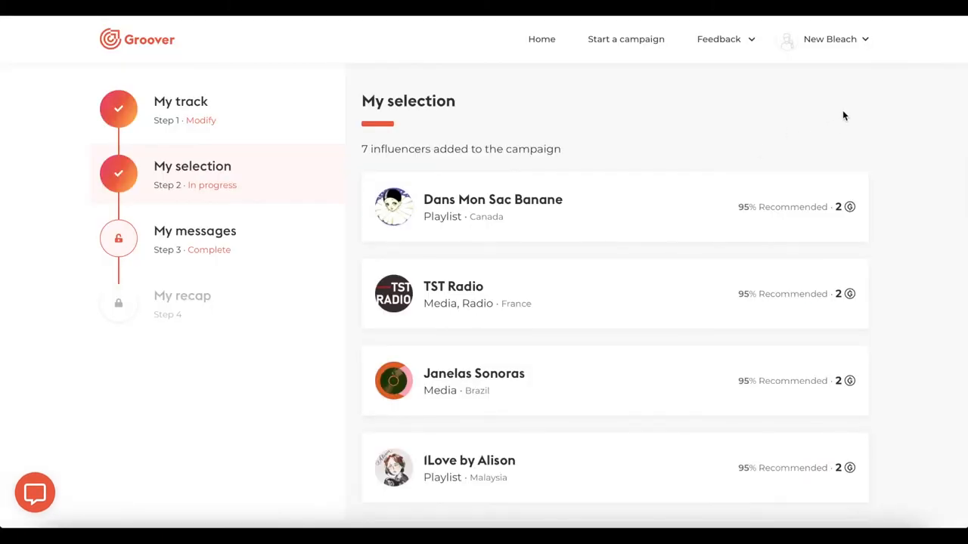
pyautogui.scroll(-3)
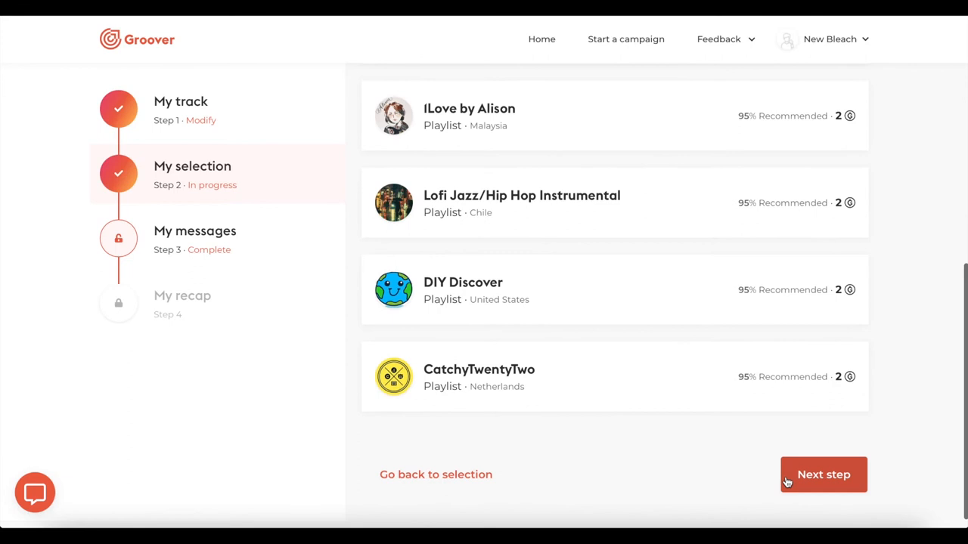
pyautogui.click(823, 475)
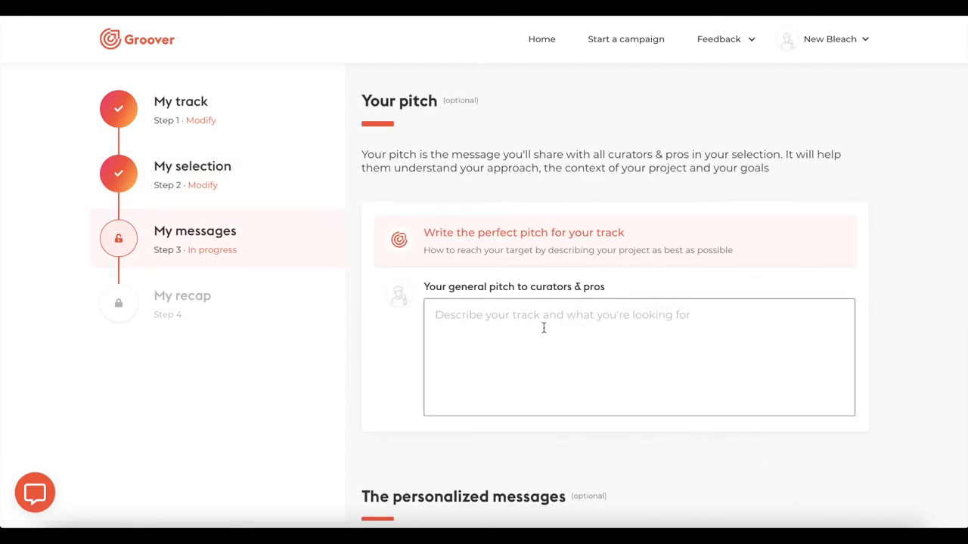
# - Write the general pitch 'New Bleach is the new indie pop project...' and move to the recap step
pyautogui.write('New Bleach is the new indie pop project led by two members of renowned francophone rock band Caravane. Dominic Pelletier and Raphaël Potvin have adopted the "home studio" approach, wishing to explore new sound territories and create contemporary and intimistic music.')
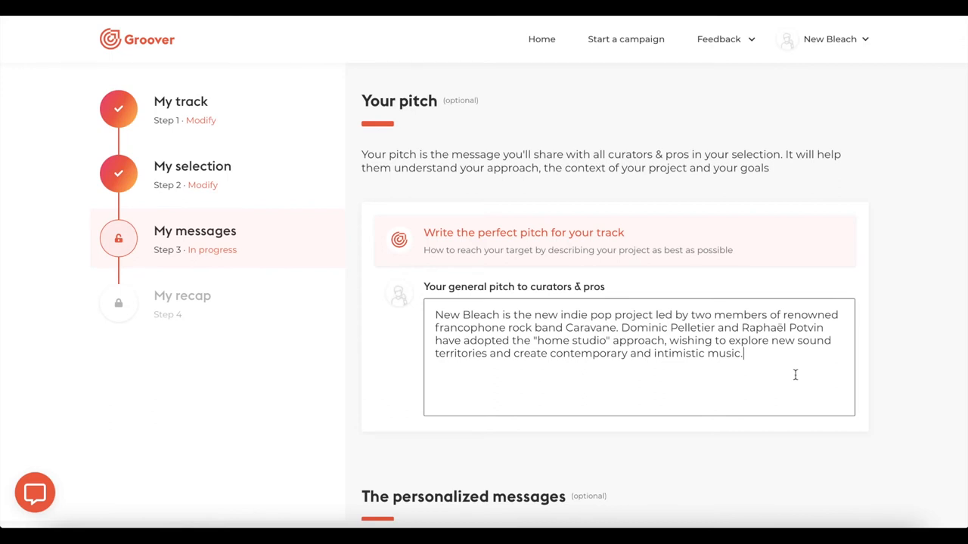
pyautogui.scroll(-3)
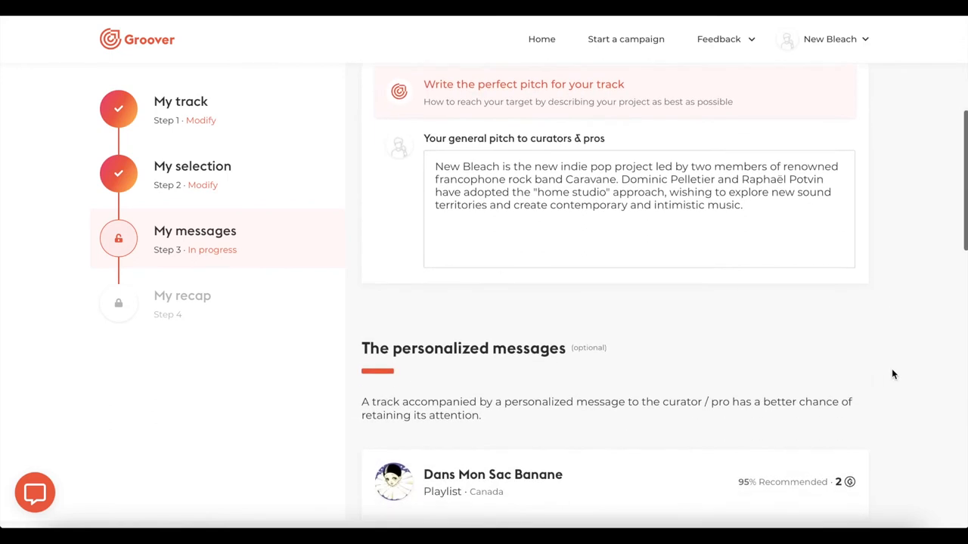
pyautogui.scroll(-3)
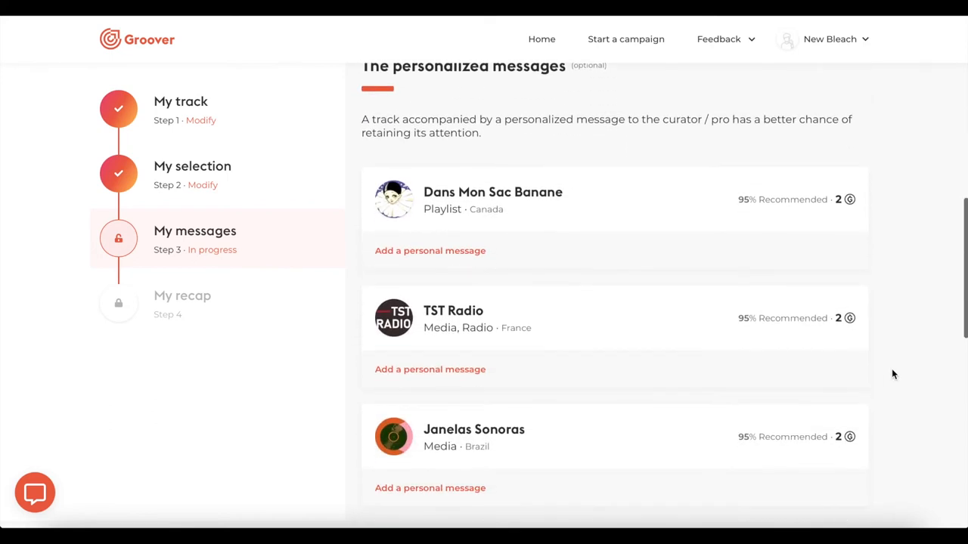
pyautogui.scroll(-3)
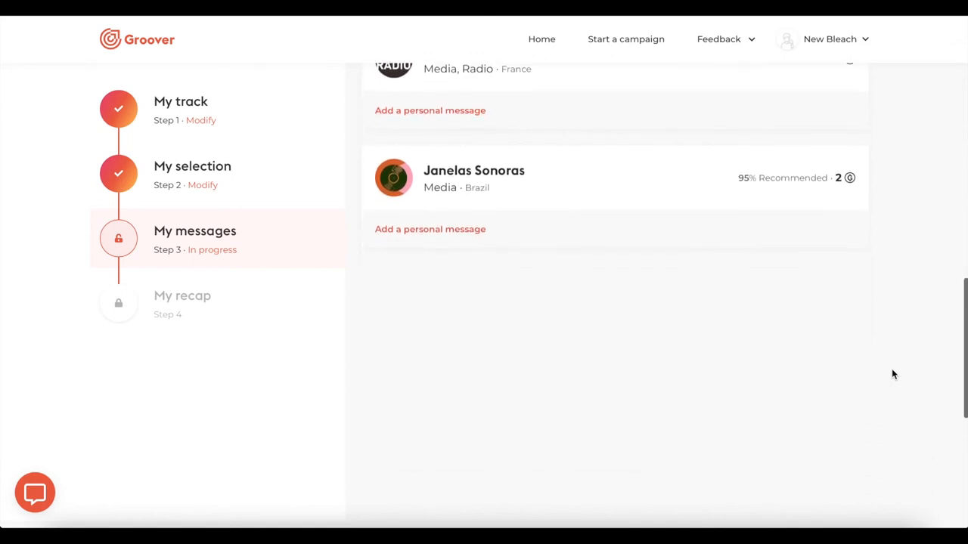
pyautogui.scroll(-3)
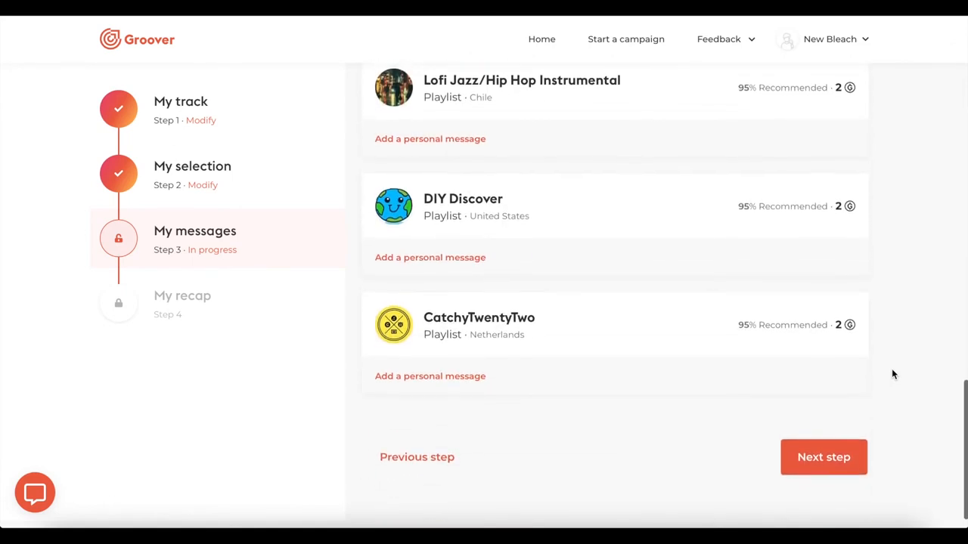
pyautogui.click(823, 457)
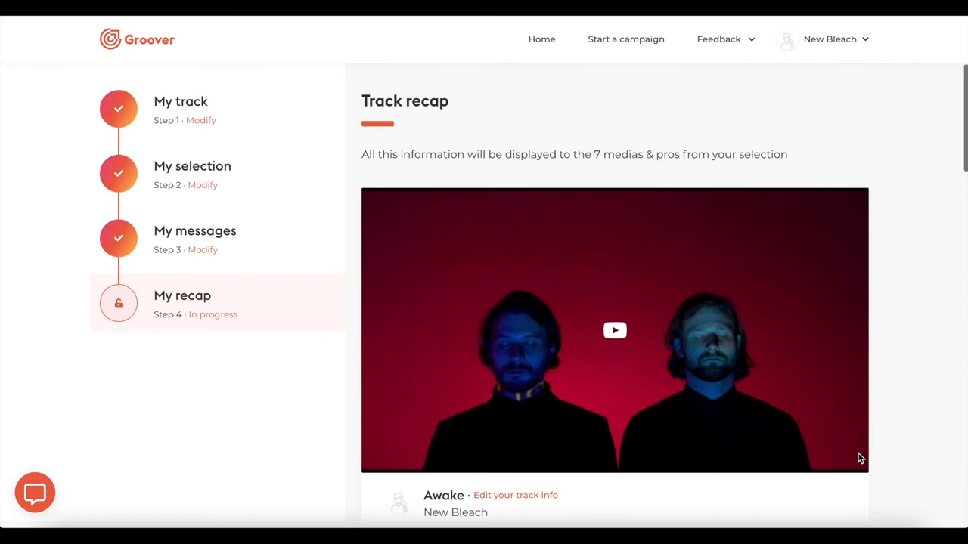
# - Review the 14-credit payment recap and start buying the missing Grooviz
pyautogui.scroll(-3)
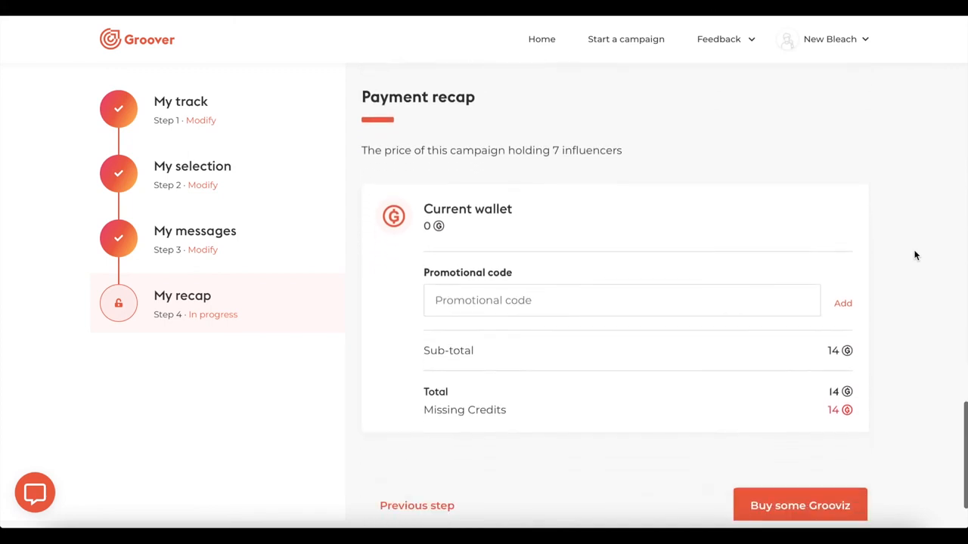
pyautogui.scroll(-3)
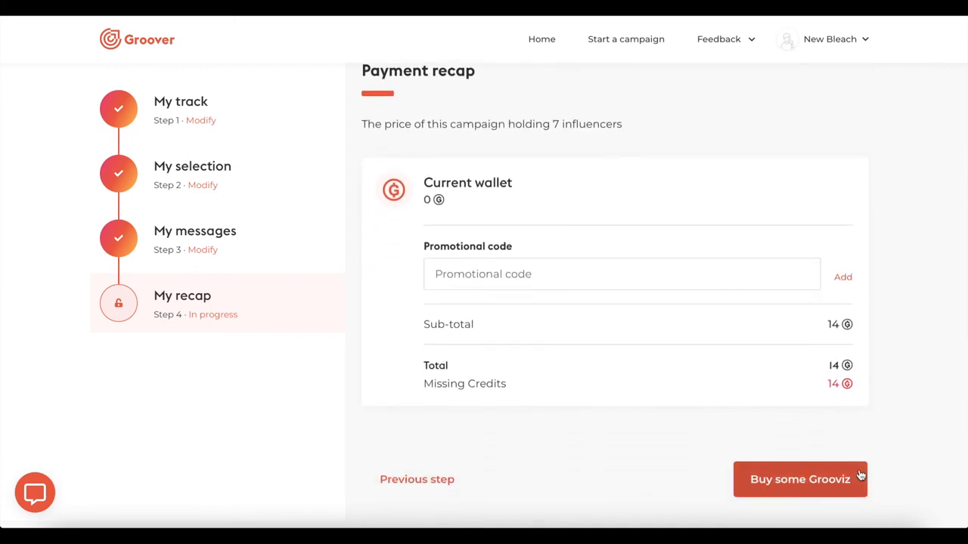
pyautogui.click(798, 480)
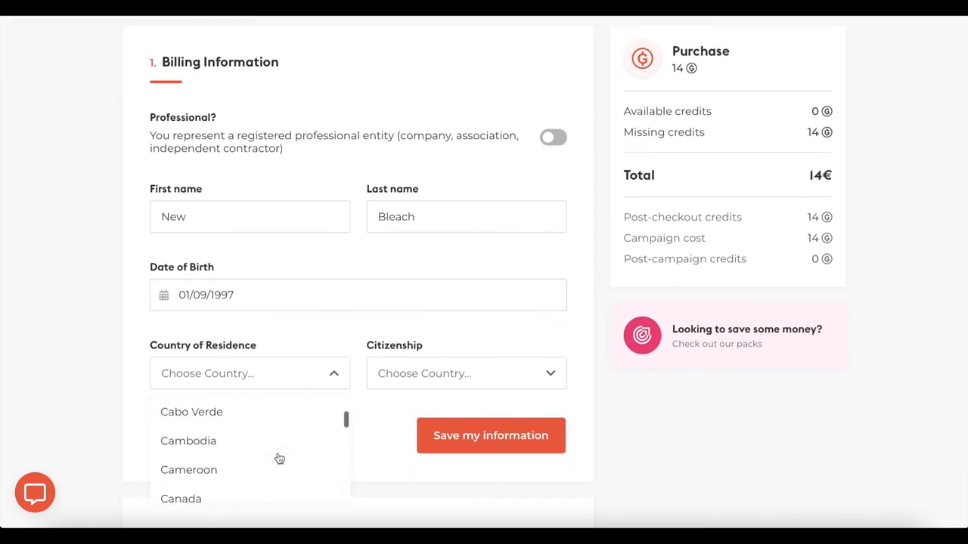
# - Save billing info with Canada as residence and pay 14€ by card for the credits
pyautogui.click(182, 499)
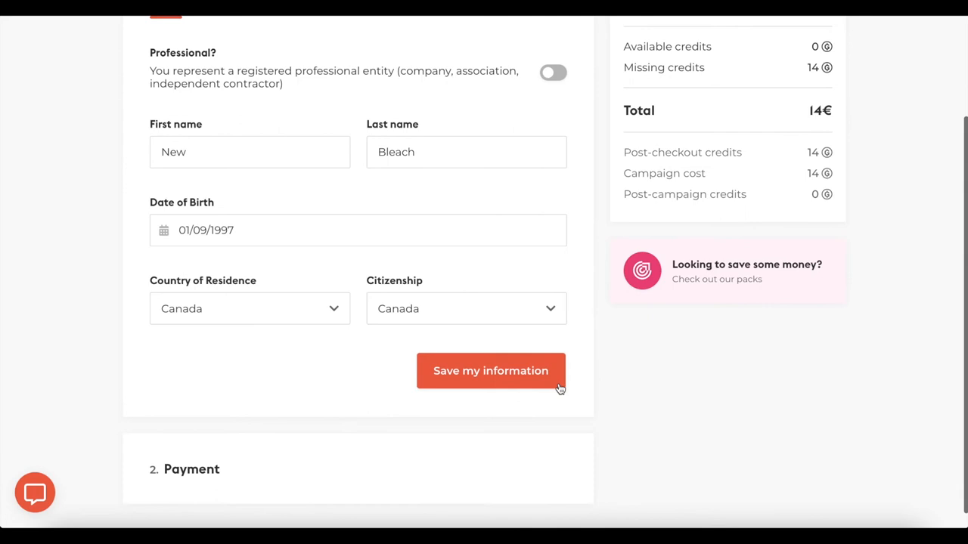
pyautogui.click(490, 370)
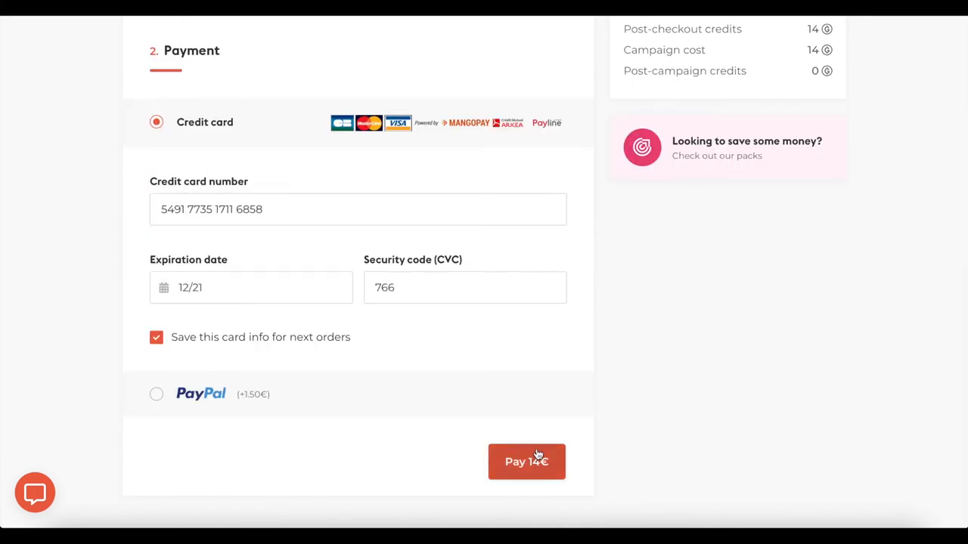
pyautogui.click(527, 463)
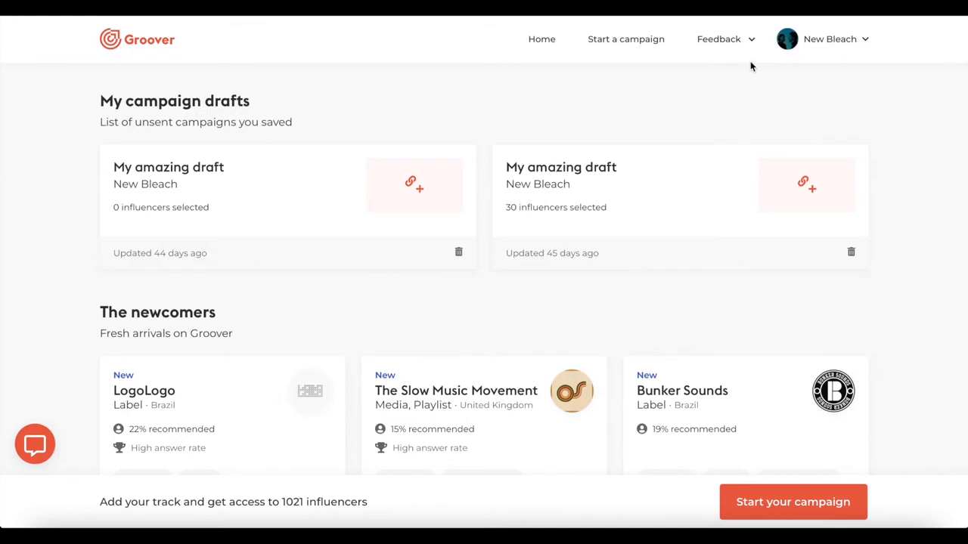
# - Read curators' feedback for the Le Massif de Charlevoix live session campaign
pyautogui.click(718, 39)
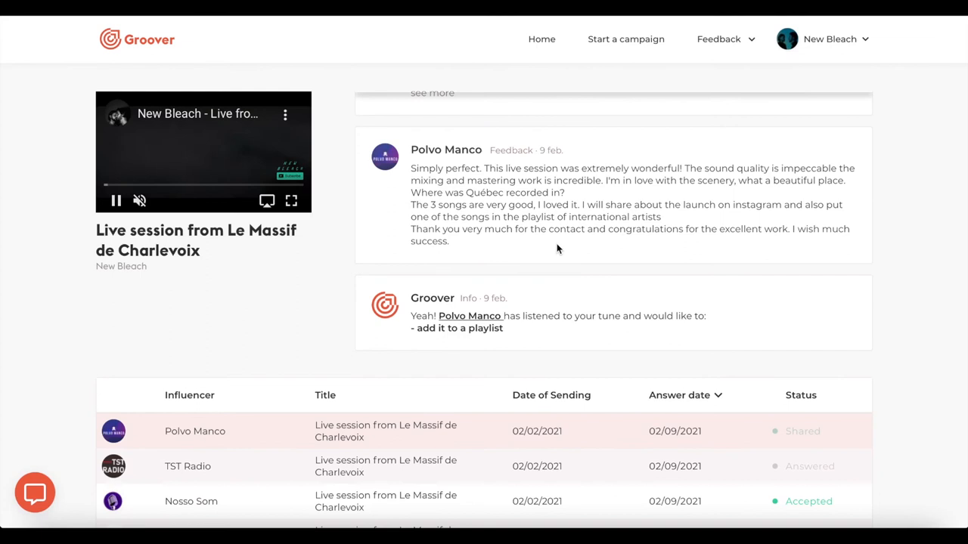
pyautogui.scroll(-3)
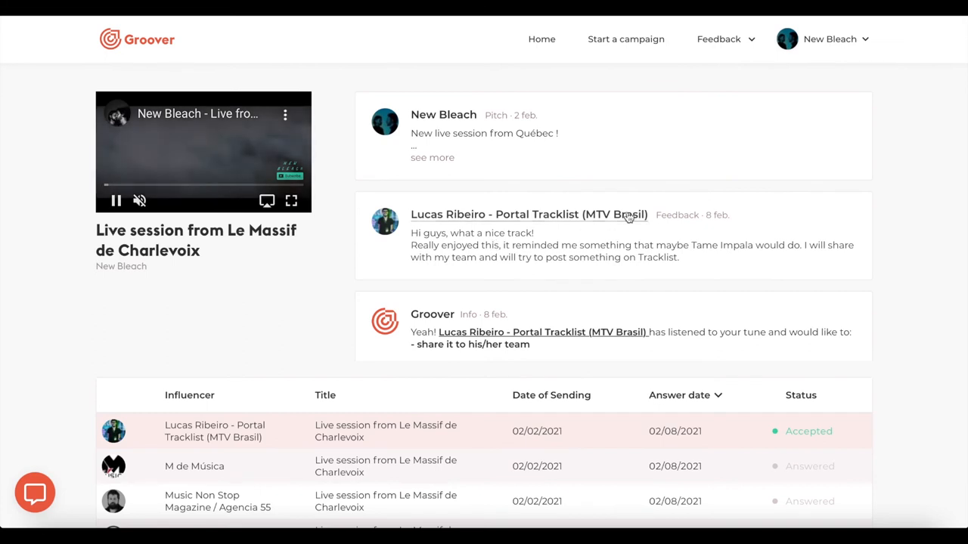
pyautogui.click(829, 40)
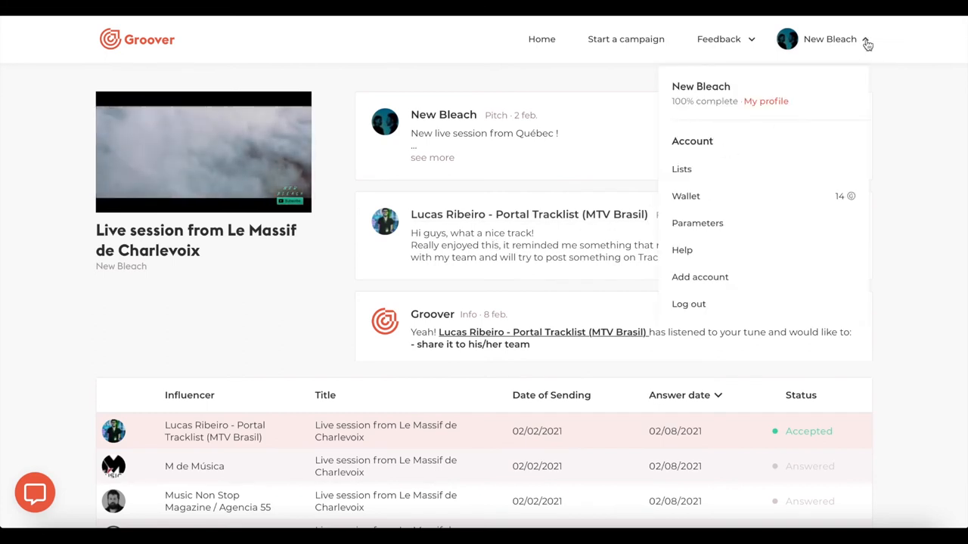
# - Edit the New Bleach profile and save the changes
pyautogui.click(766, 100)
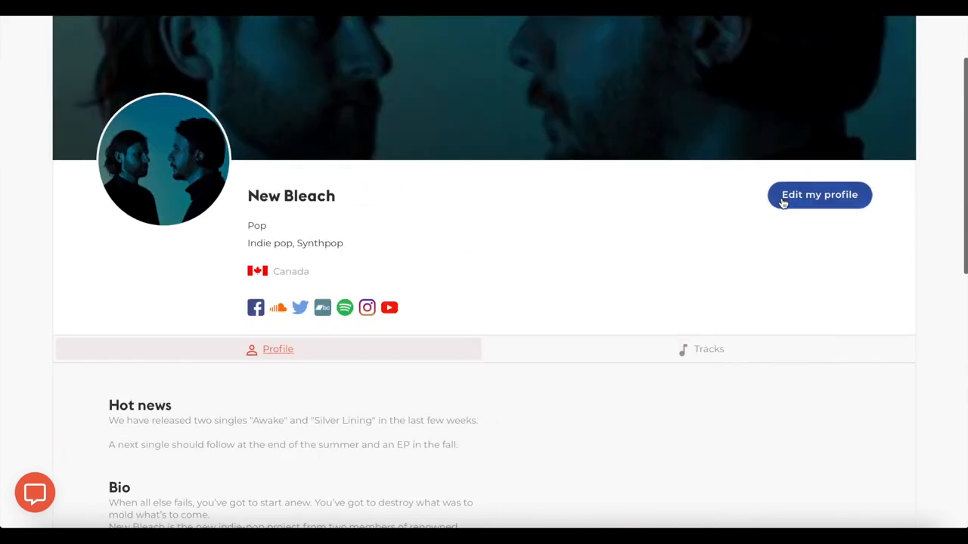
pyautogui.click(820, 195)
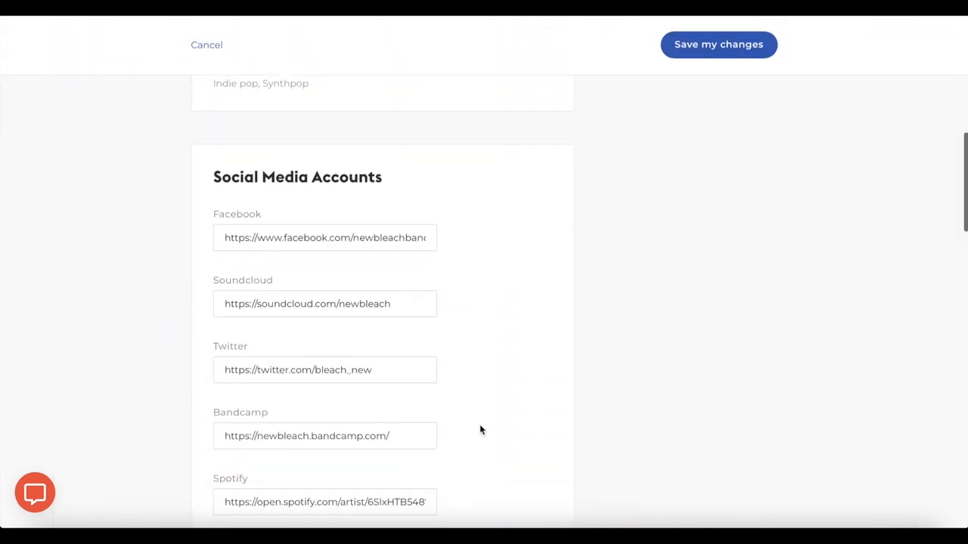
pyautogui.scroll(-3)
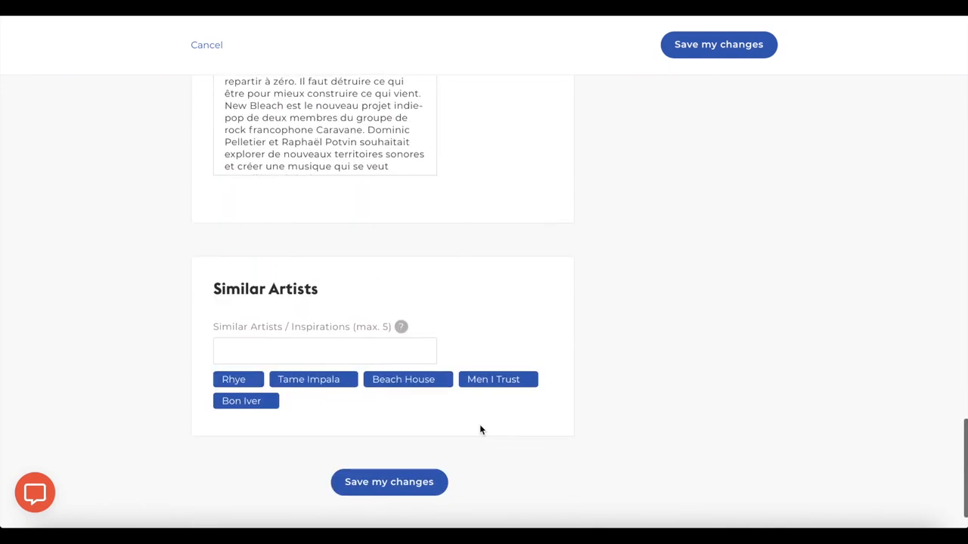
pyautogui.click(389, 481)
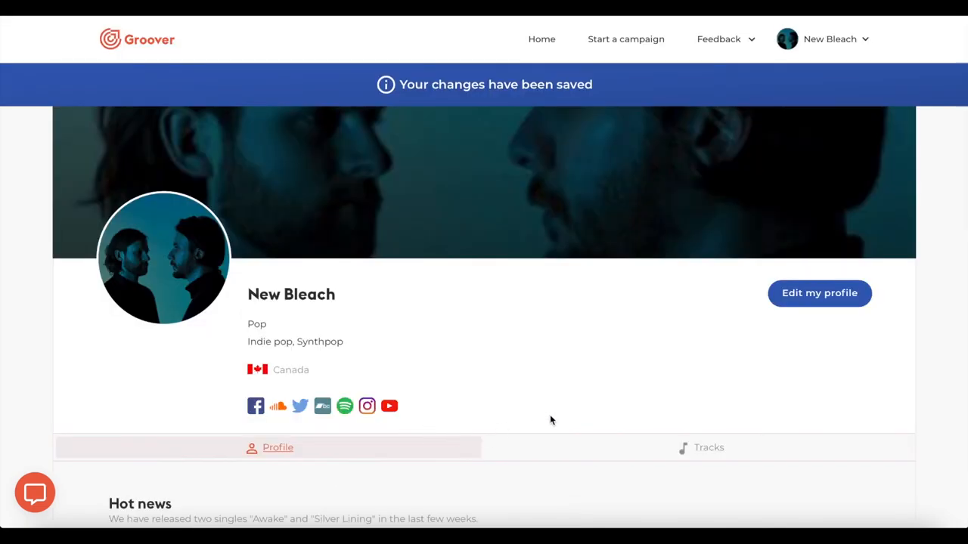
# - View the wallet's 14-credit balance and credit packs, then return home
pyautogui.click(822, 39)
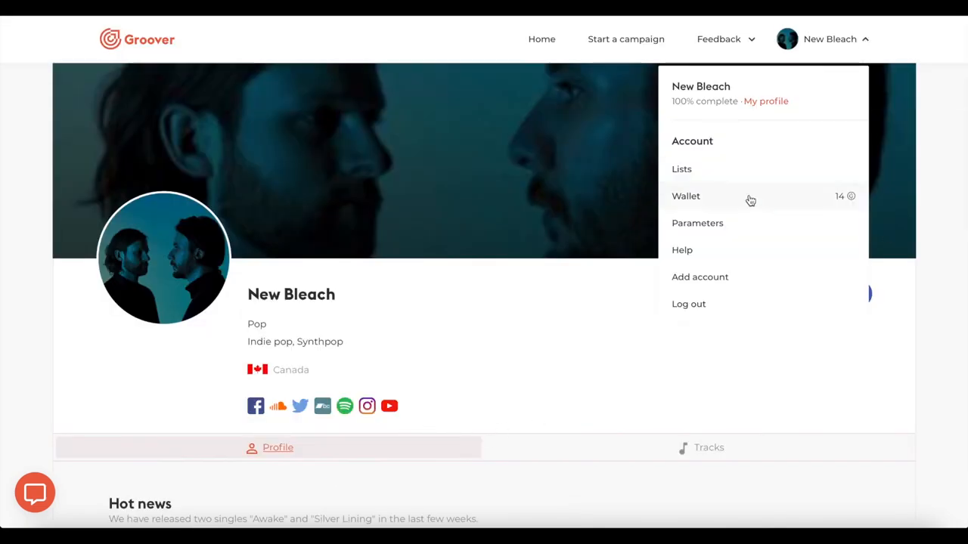
pyautogui.click(687, 196)
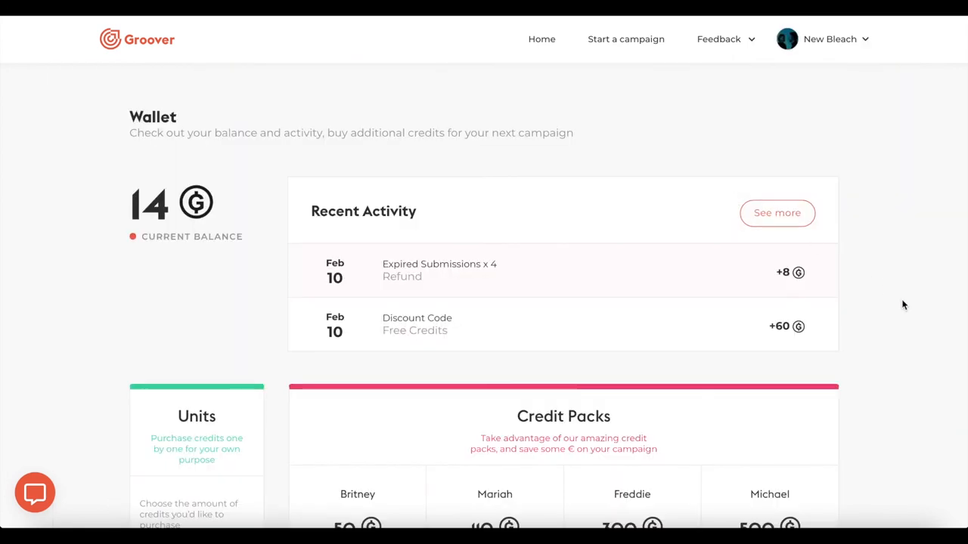
pyautogui.scroll(-3)
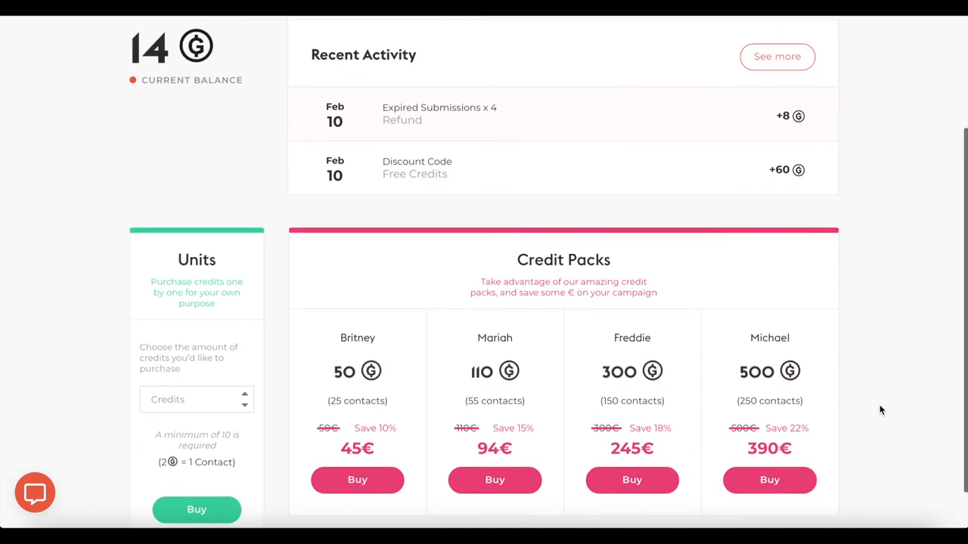
pyautogui.click(541, 40)
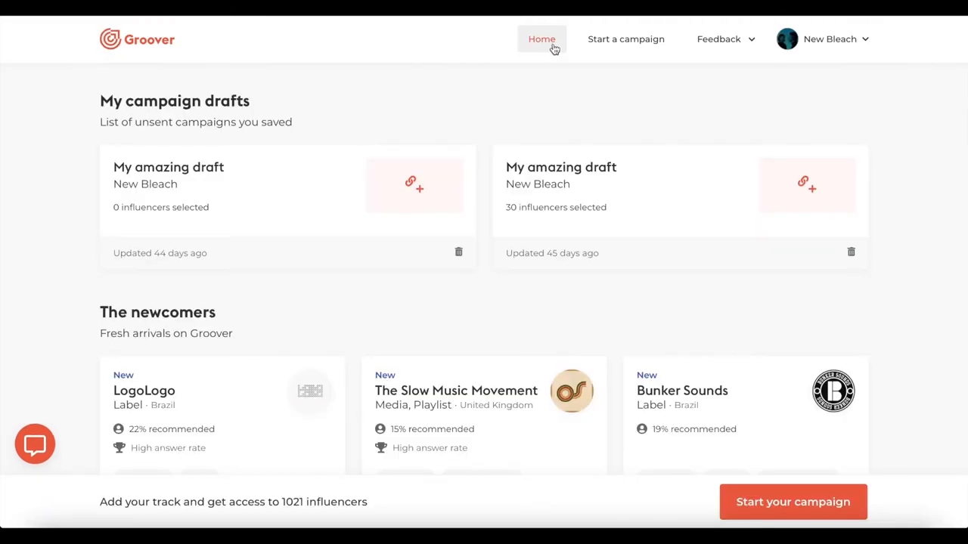
# - Send a 'Hello !' message to the team in the support chat
pyautogui.click(34, 444)
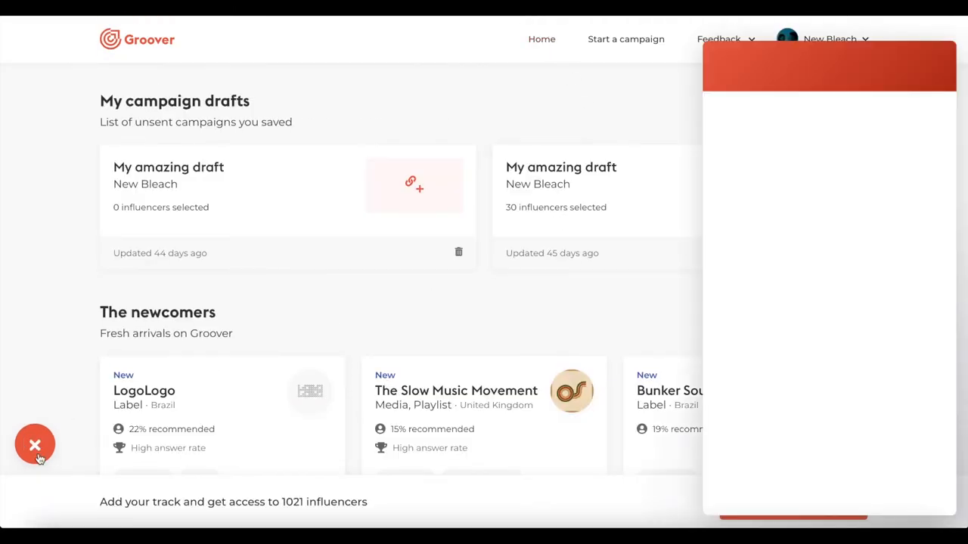
pyautogui.click(35, 445)
pyautogui.write('Hello !')
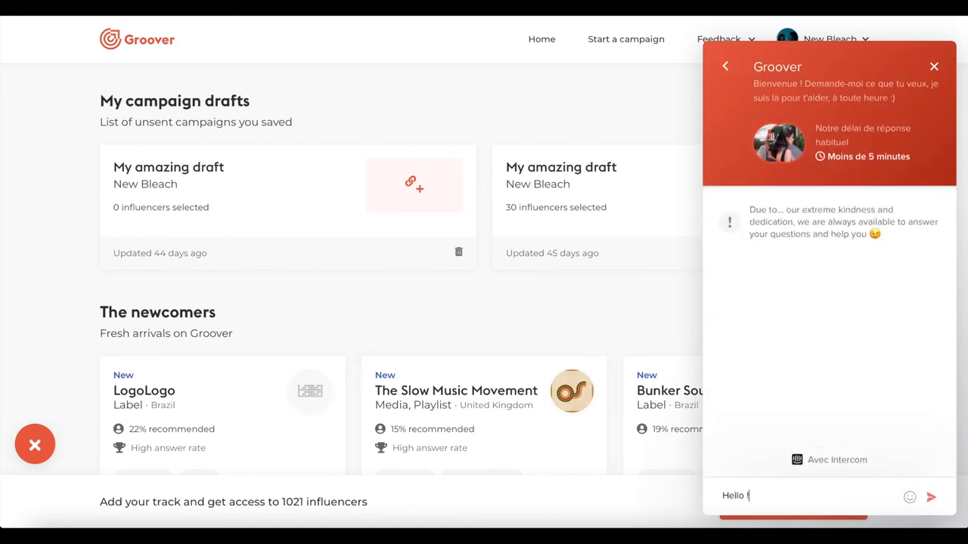
pyautogui.click(932, 496)
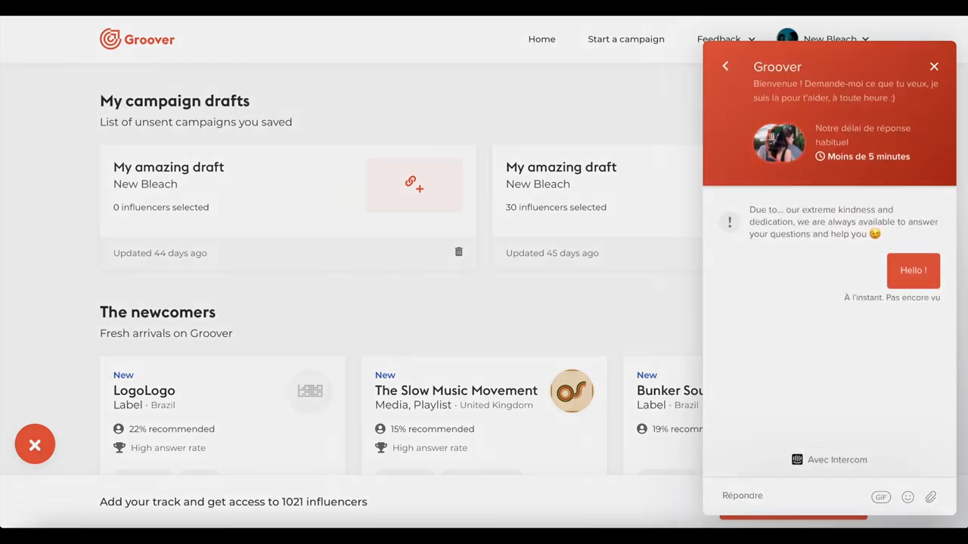